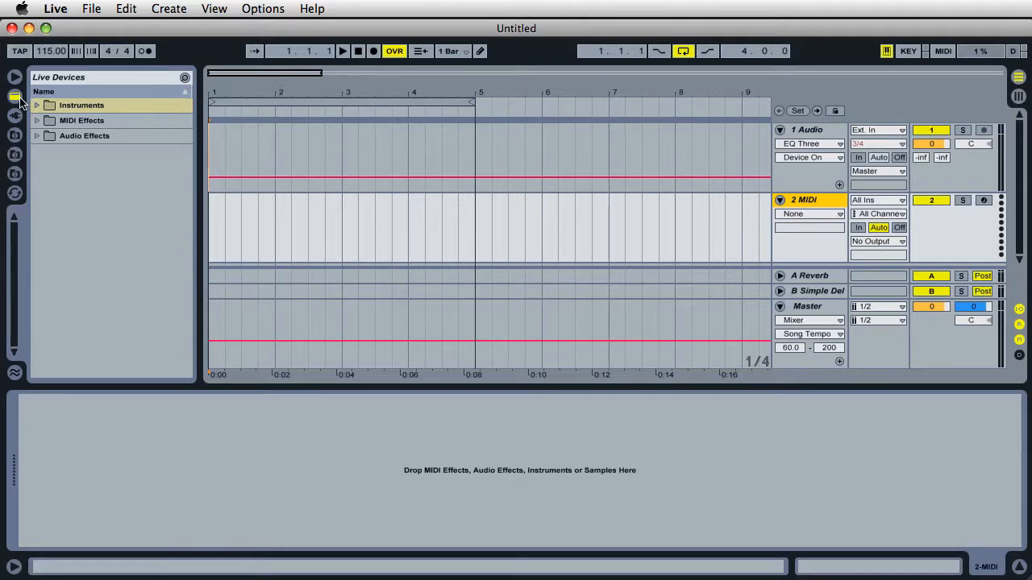
- Load Operator from the browser's Instruments onto the MIDI track
left_click(37, 104)
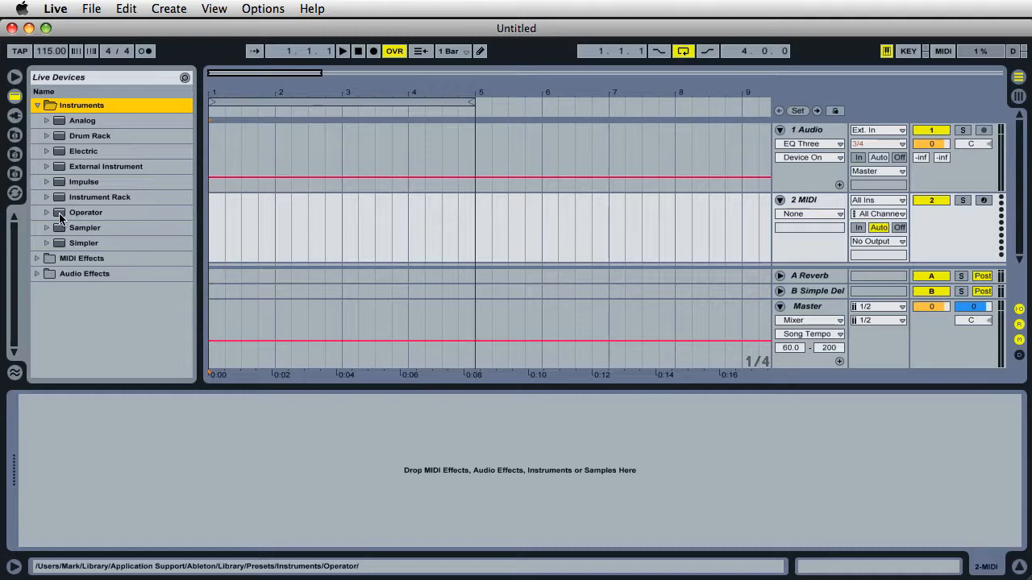
double_click(86, 212)
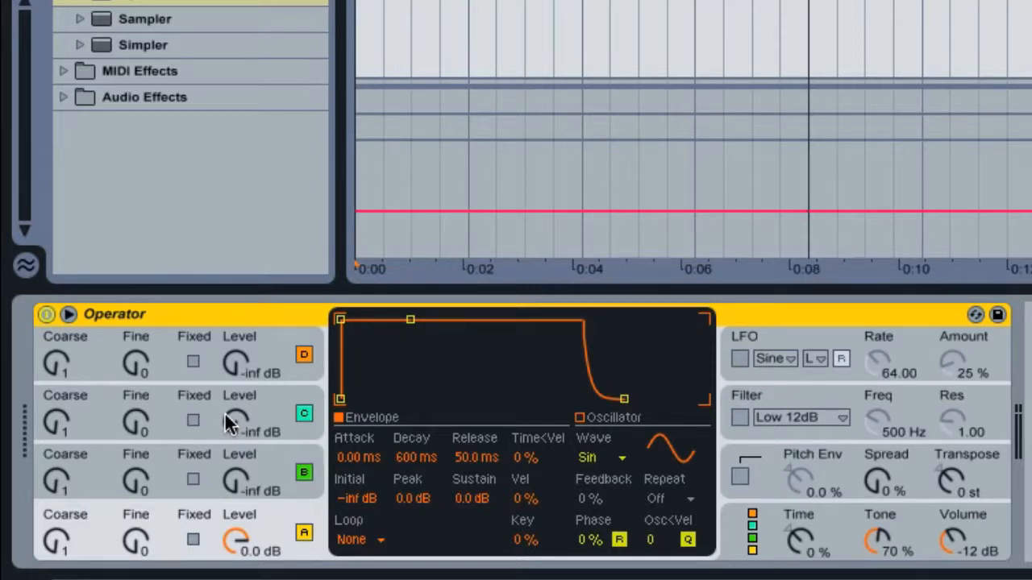
mouse_move(234, 538)
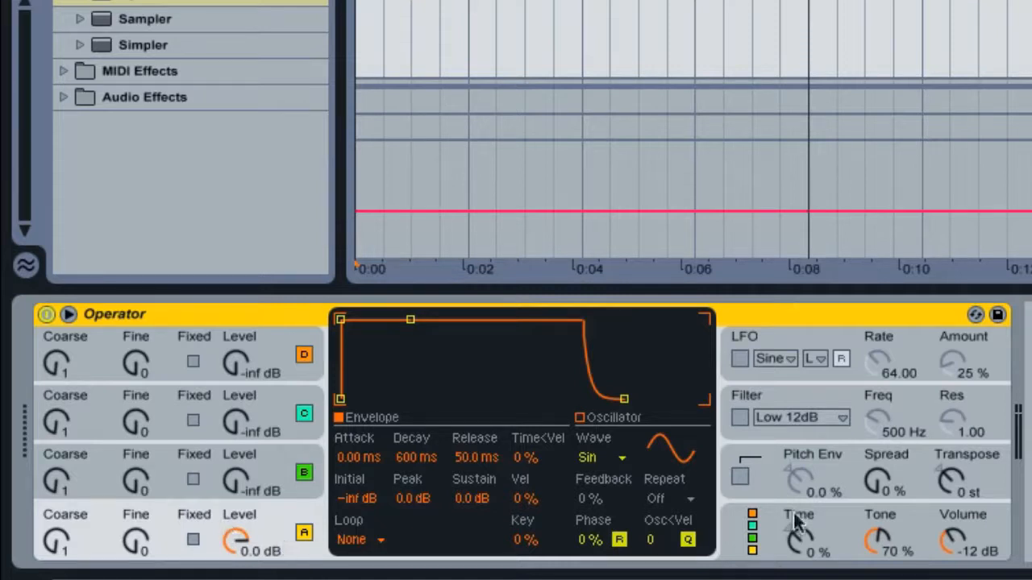
mouse_move(792, 539)
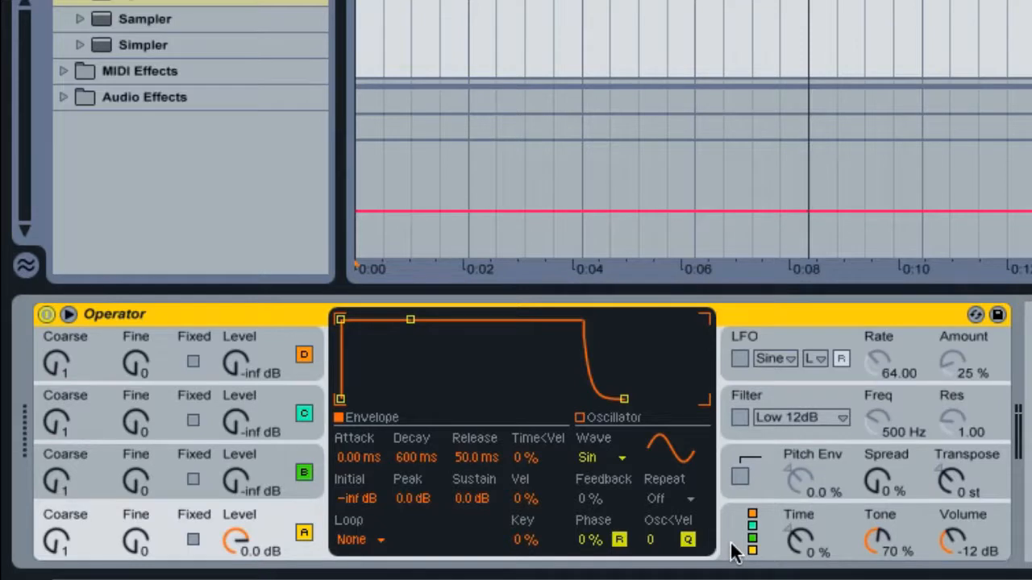
mouse_move(770, 516)
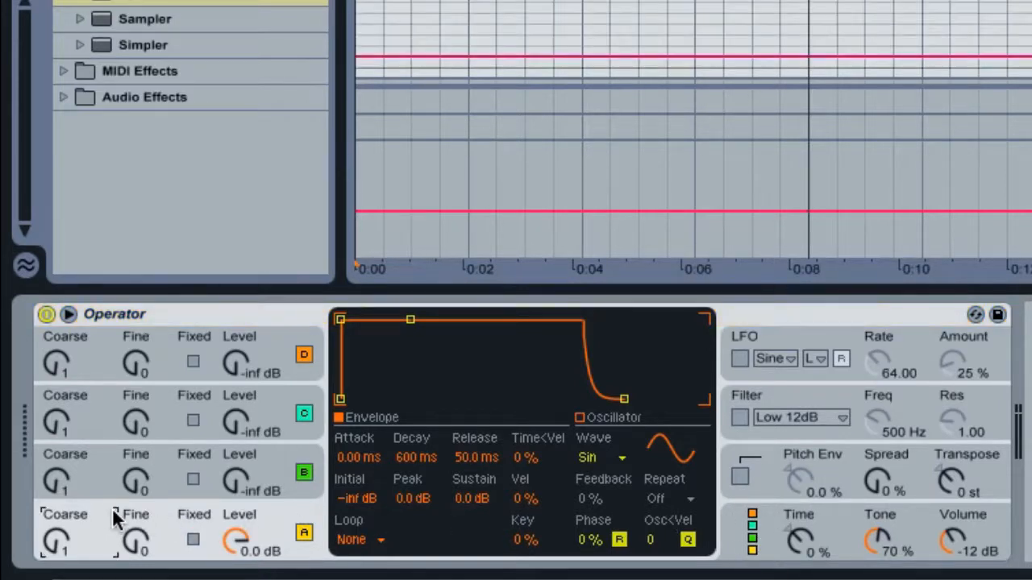
mouse_move(50, 541)
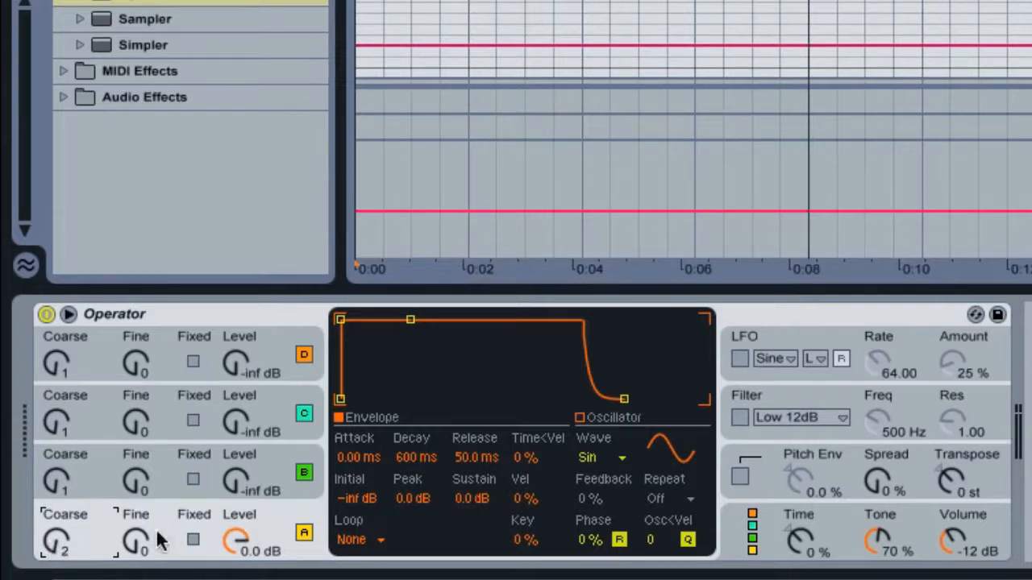
mouse_move(498, 287)
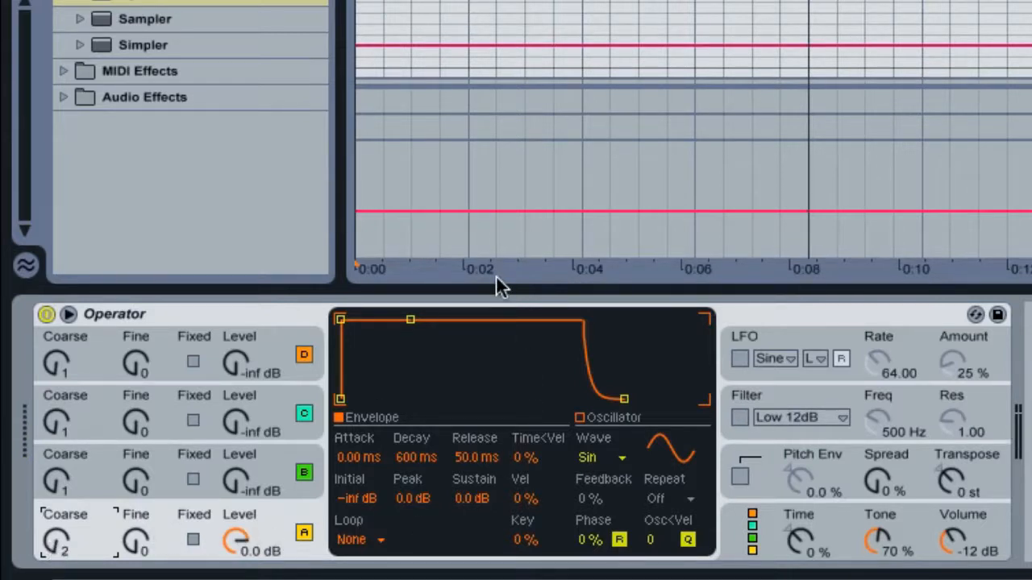
- Stretch oscillator A's attack to 77.9 ms and raise its initial level to -14 dB
left_click_drag(339, 319, 387, 319)
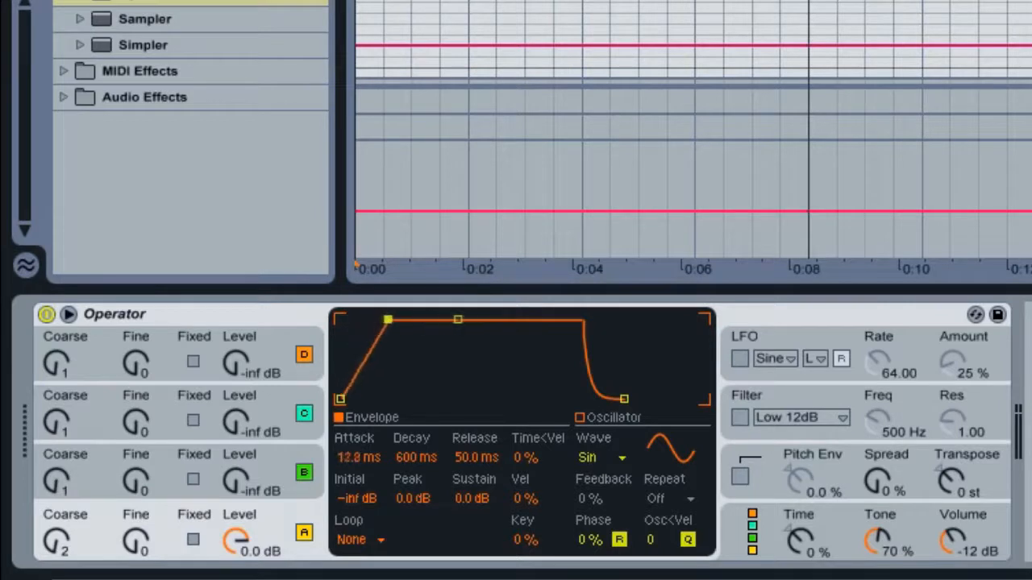
left_click_drag(387, 320, 405, 320)
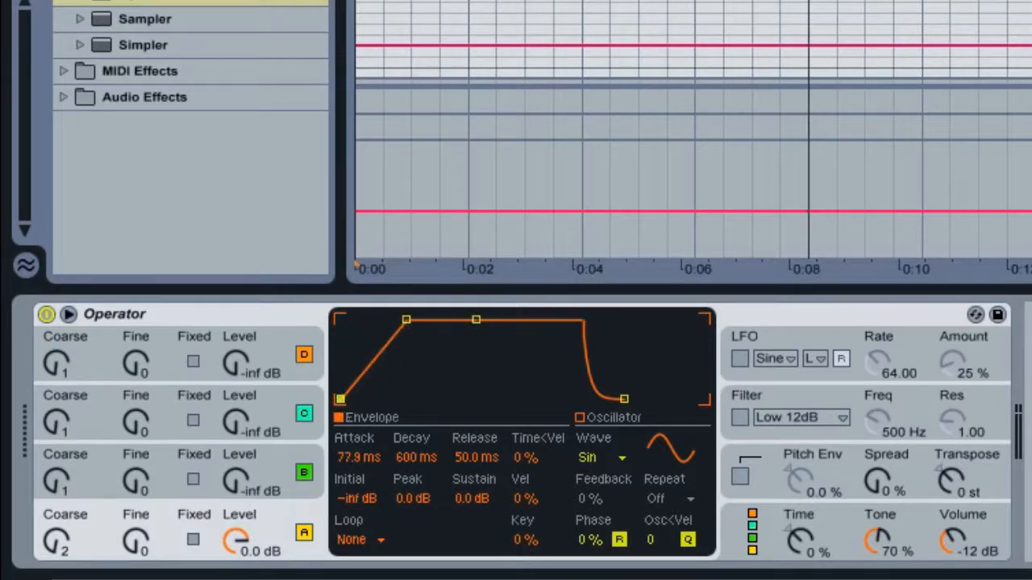
left_click_drag(340, 395, 340, 348)
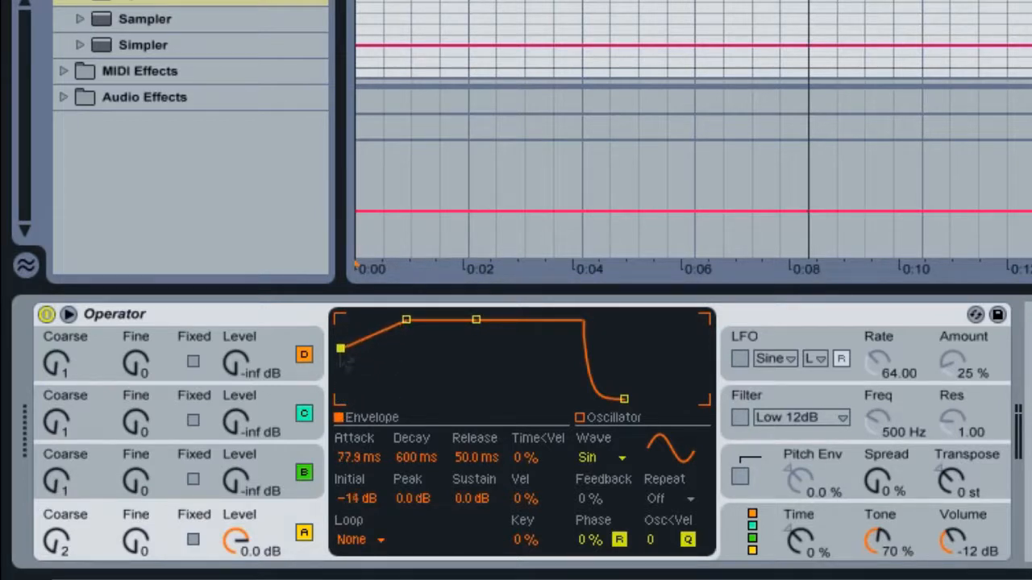
mouse_move(342, 365)
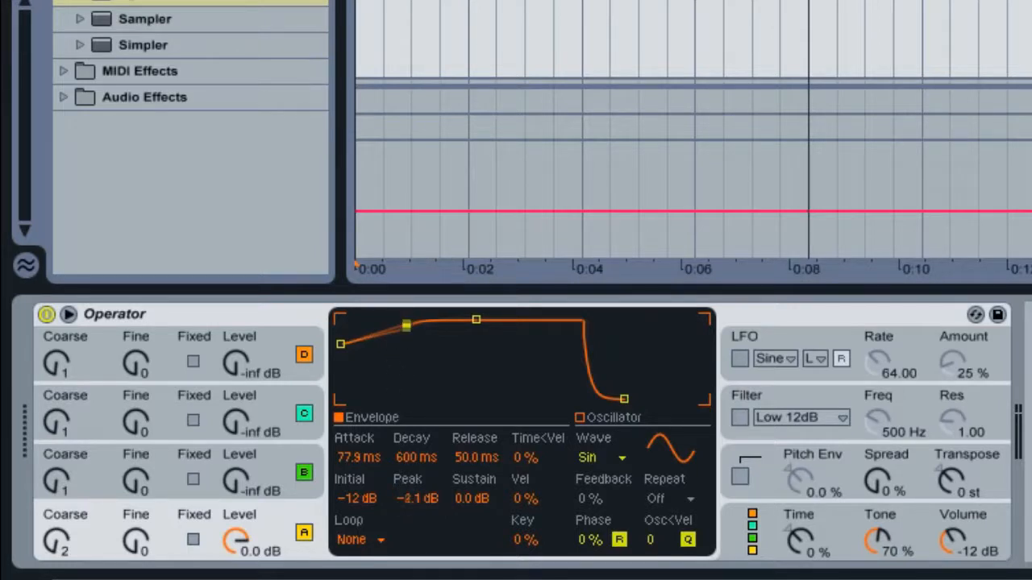
- Set the envelope attack to 3.79 s, decay to 4.34 s and sustain to -16 dB
left_click_drag(406, 325, 417, 319)
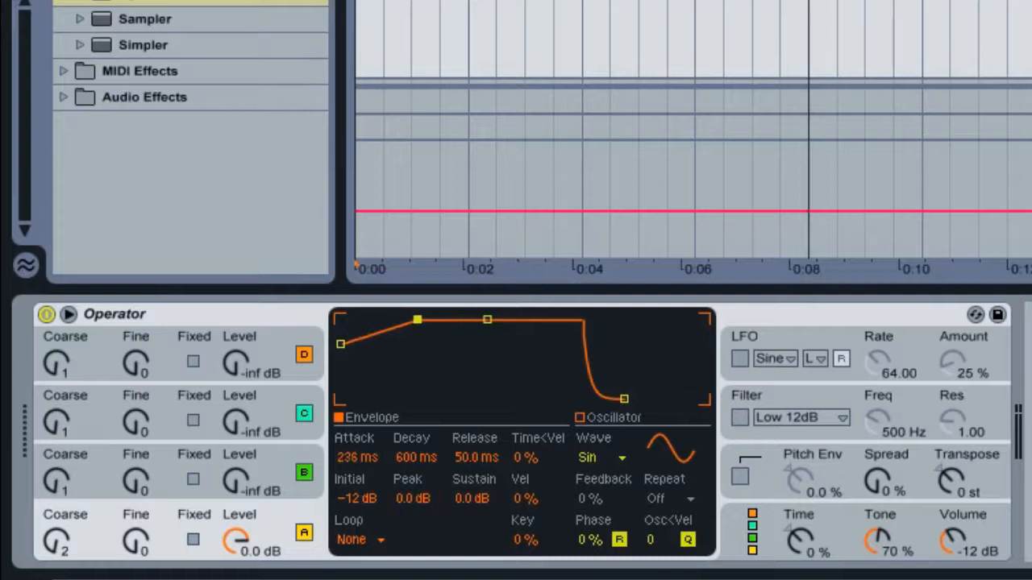
left_click_drag(418, 319, 445, 319)
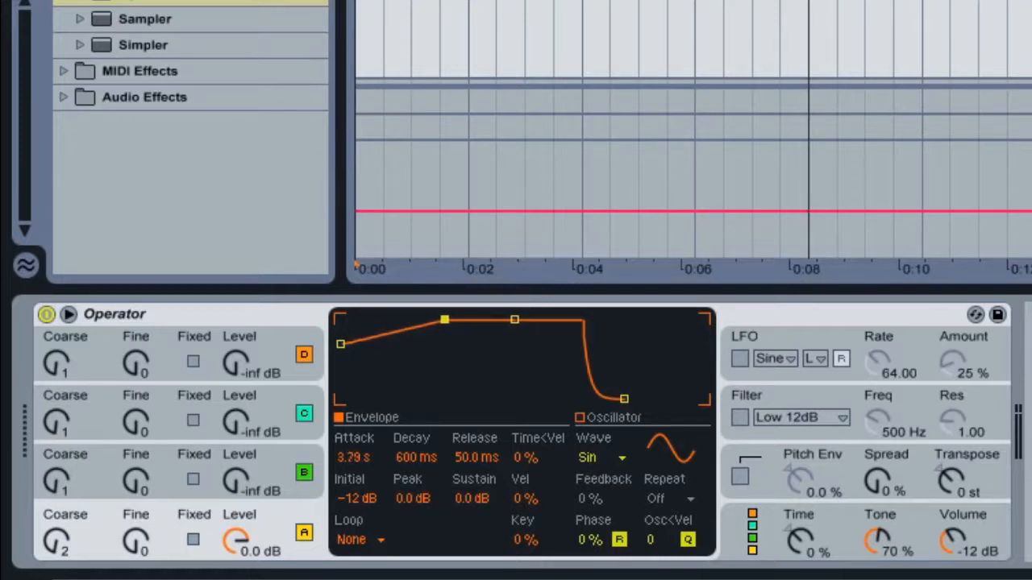
mouse_move(446, 318)
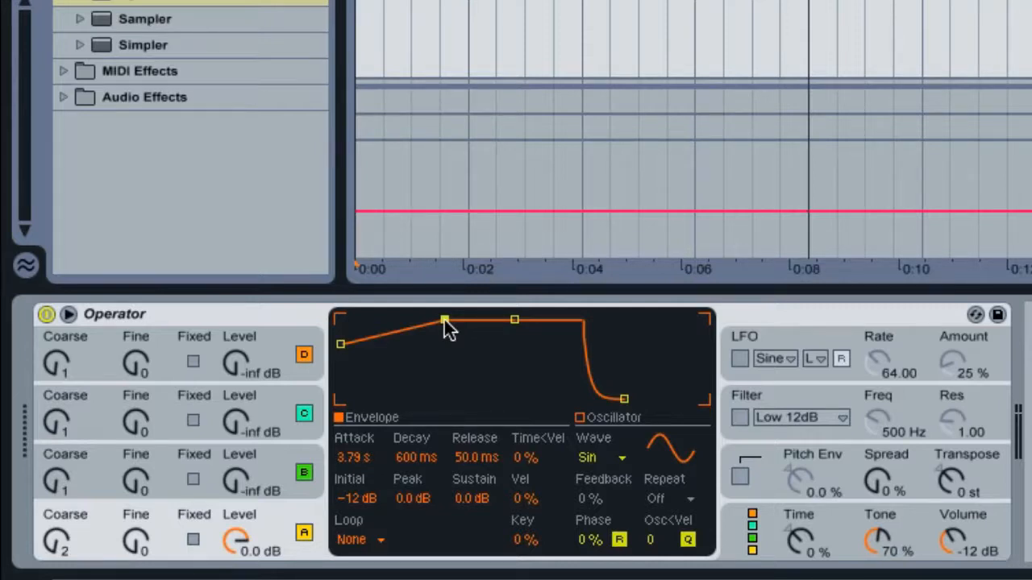
mouse_move(492, 355)
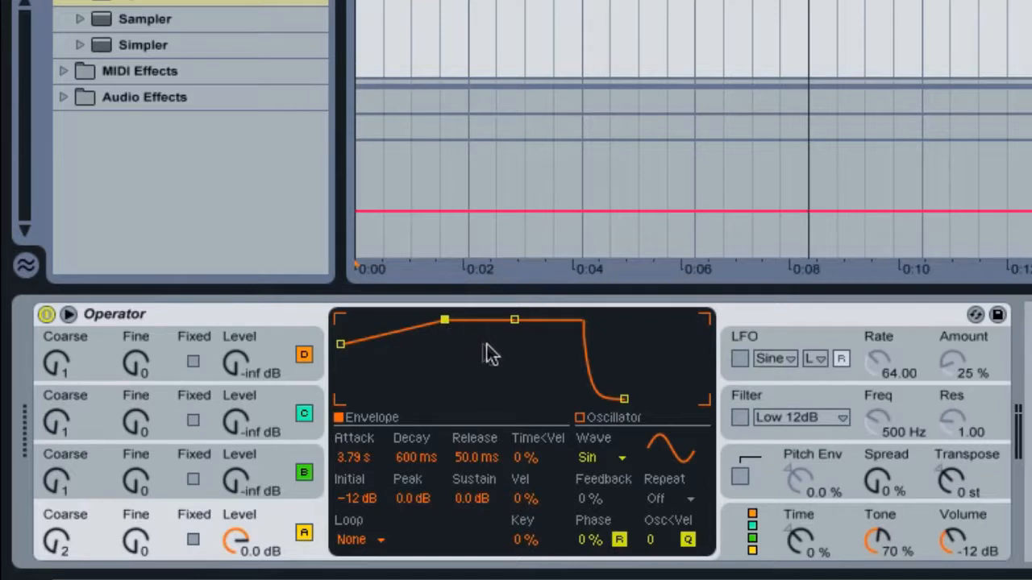
mouse_move(514, 328)
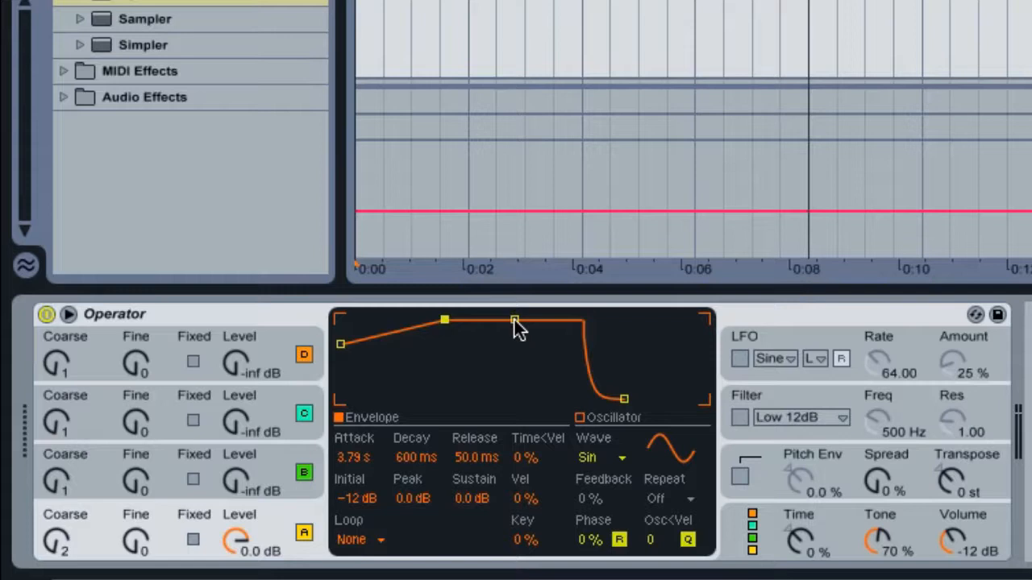
left_click_drag(514, 321, 514, 328)
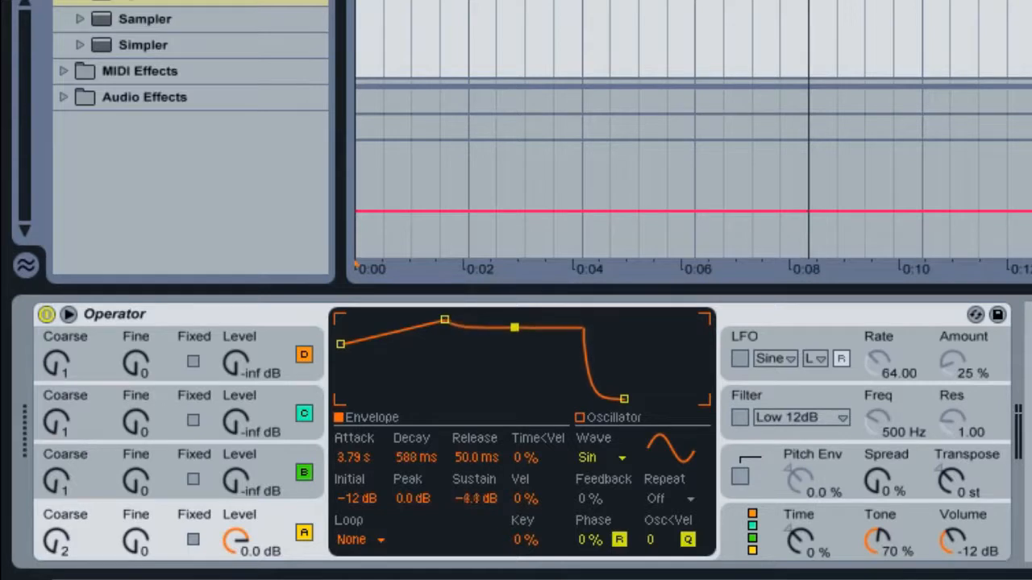
left_click_drag(514, 326, 502, 333)
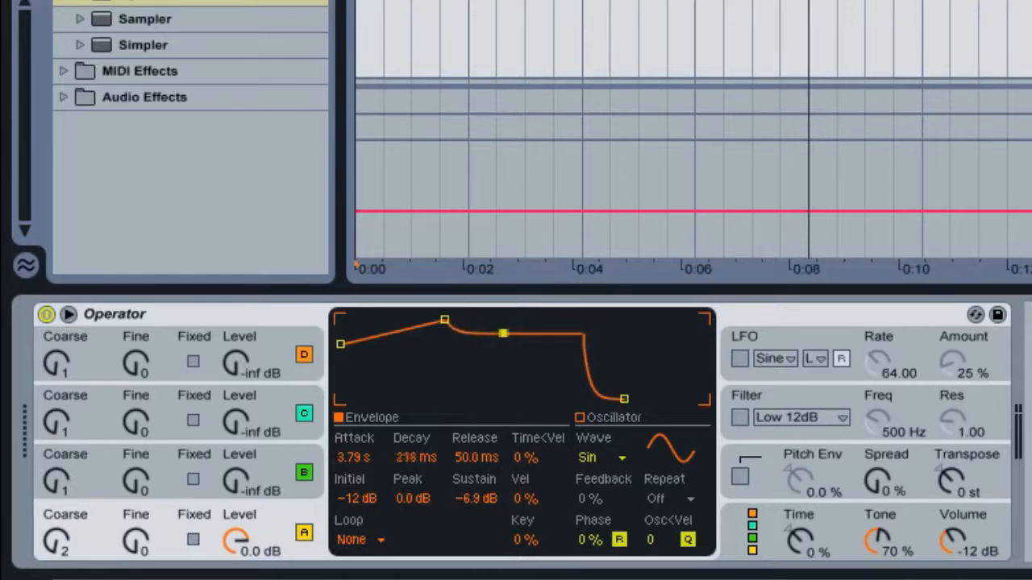
left_click_drag(502, 333, 539, 331)
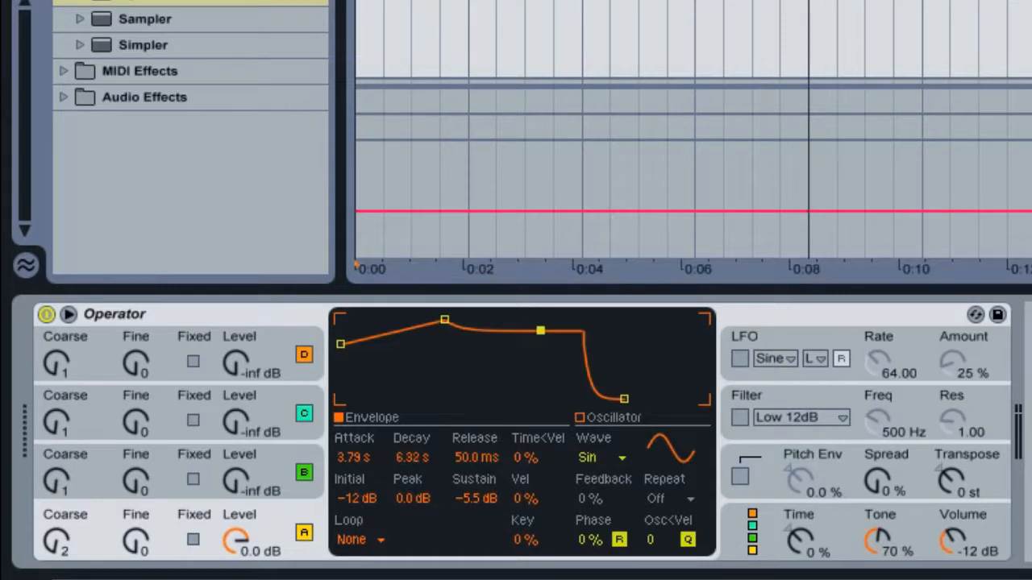
left_click_drag(538, 330, 536, 332)
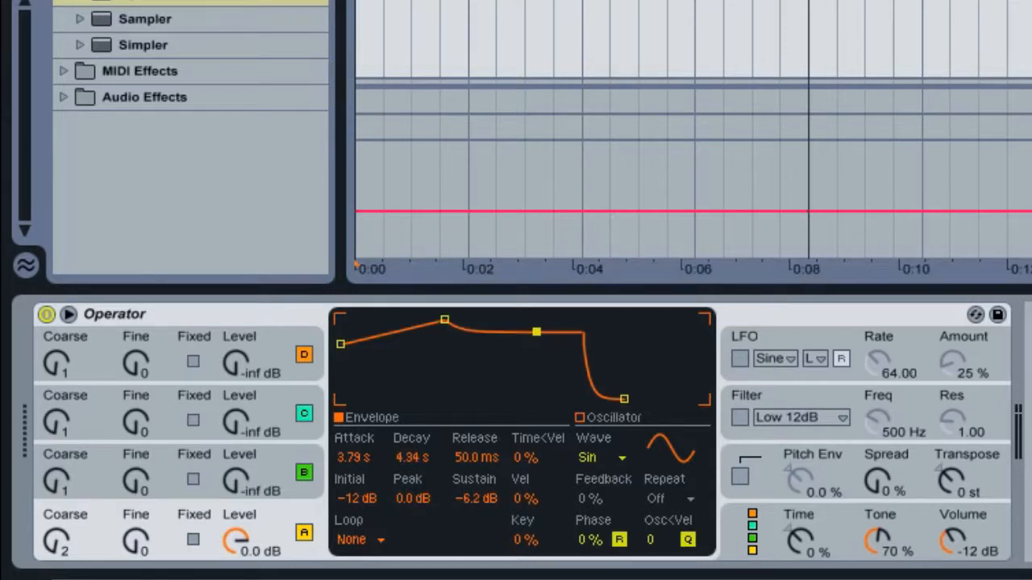
mouse_move(534, 345)
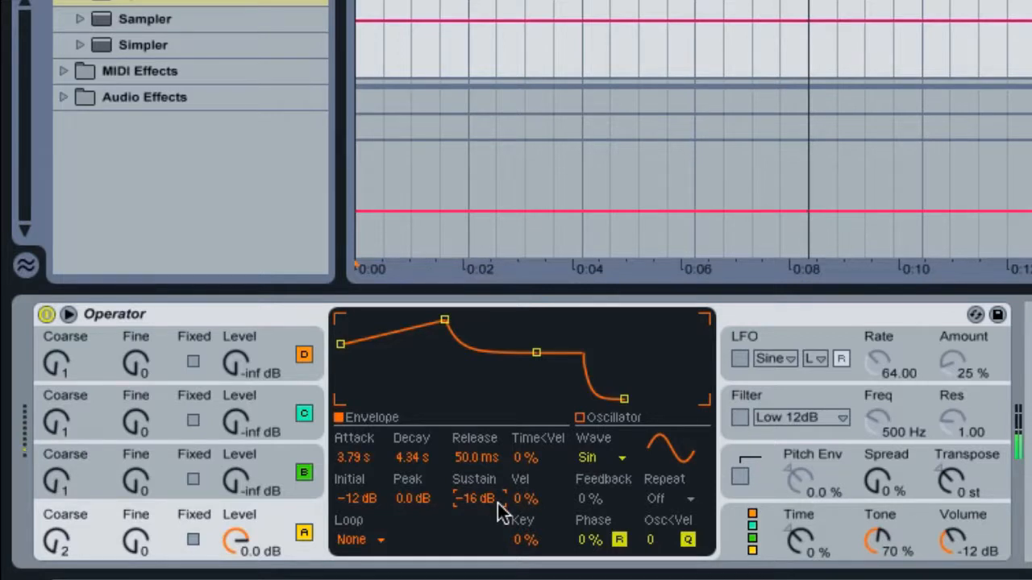
mouse_move(603, 395)
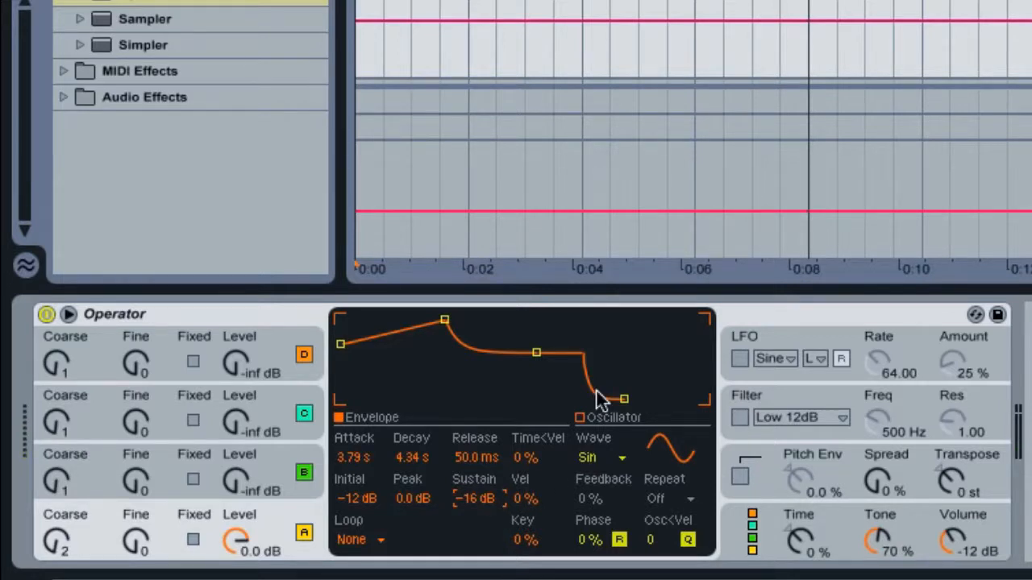
- Lengthen the envelope's release to about 7.16 s
left_click_drag(624, 399, 625, 398)
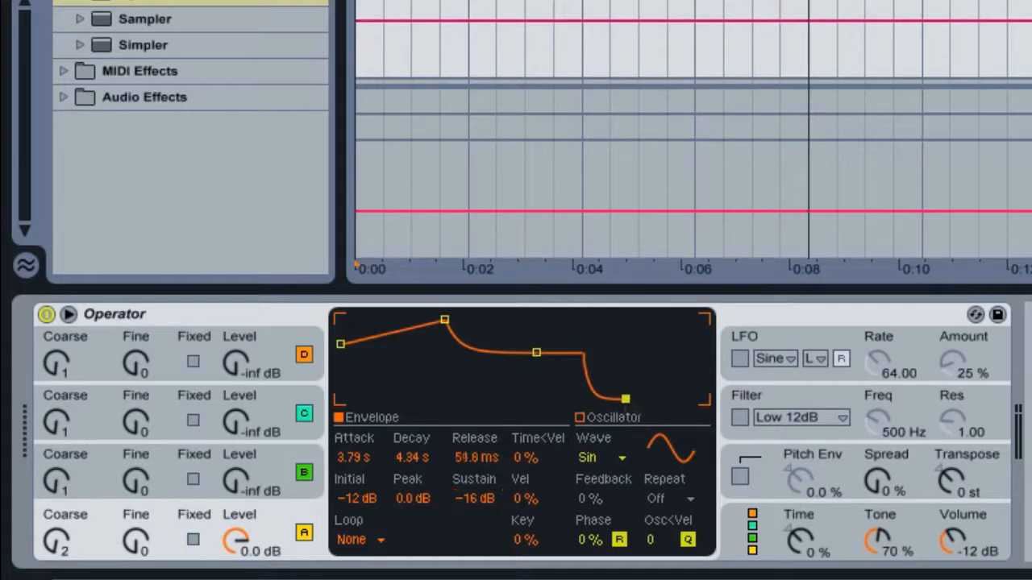
left_click_drag(624, 398, 695, 399)
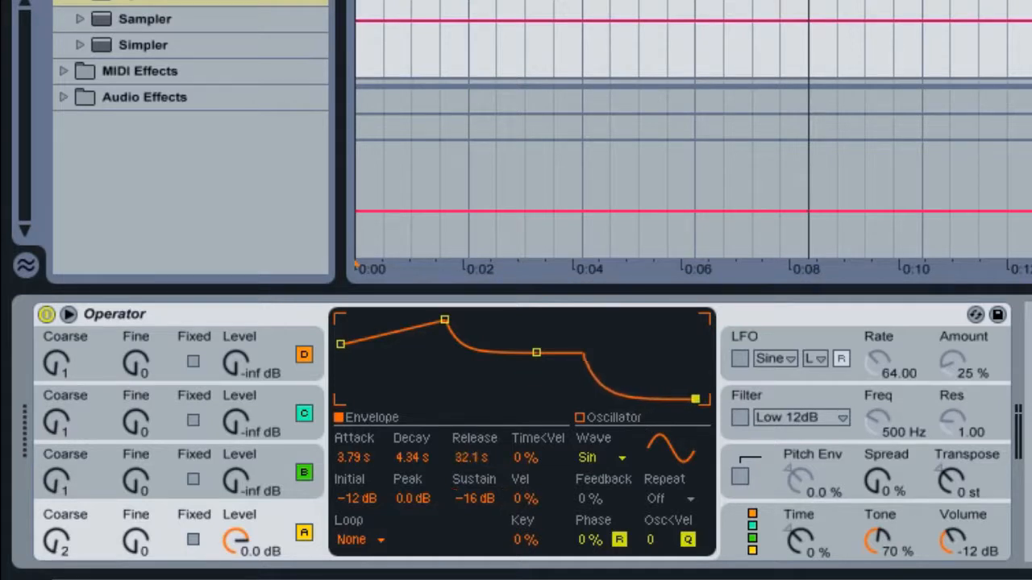
left_click_drag(695, 399, 677, 400)
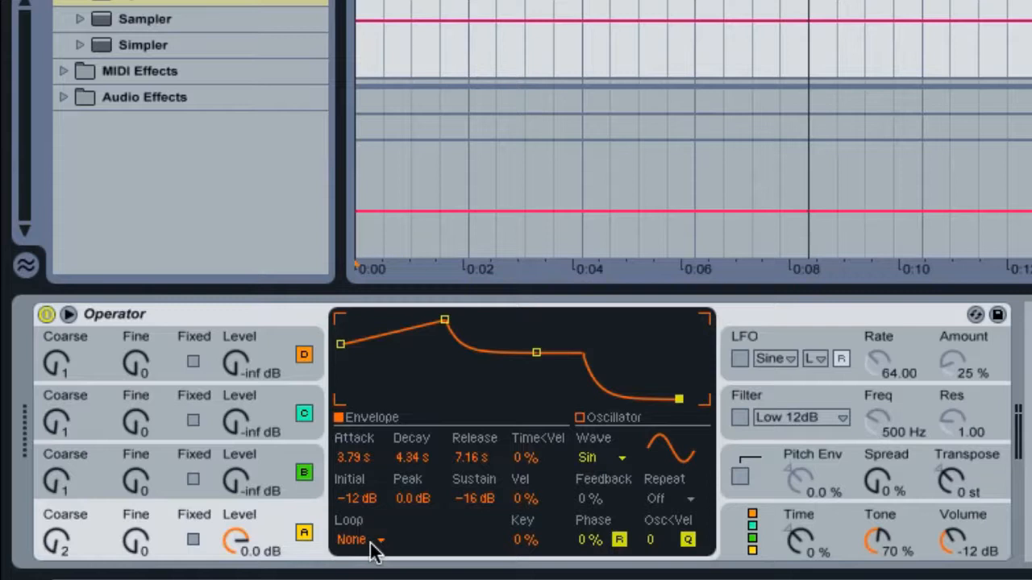
- Set the envelope Loop mode from None to Loop, giving a 100 ms loop time
left_click(358, 540)
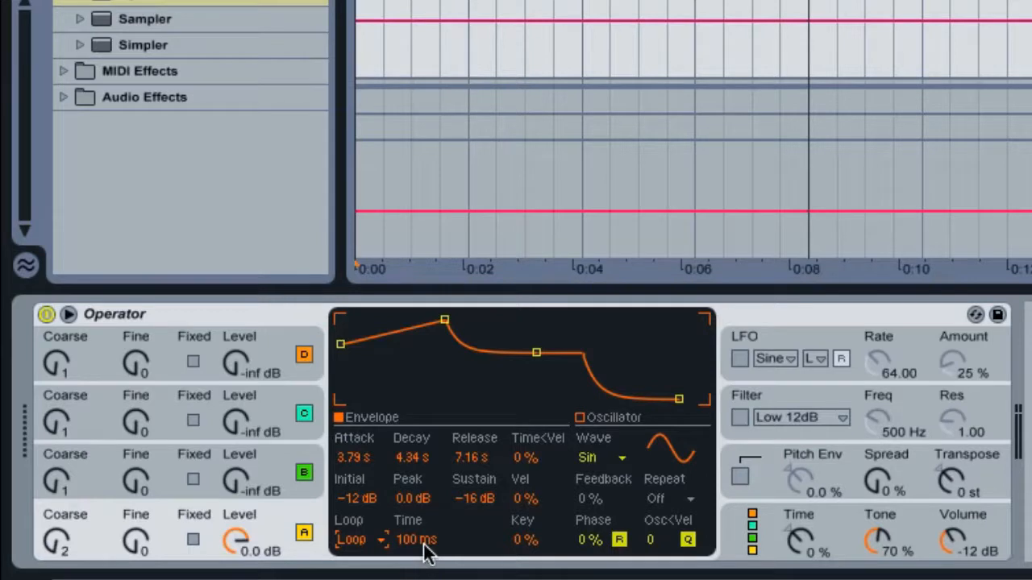
mouse_move(415, 560)
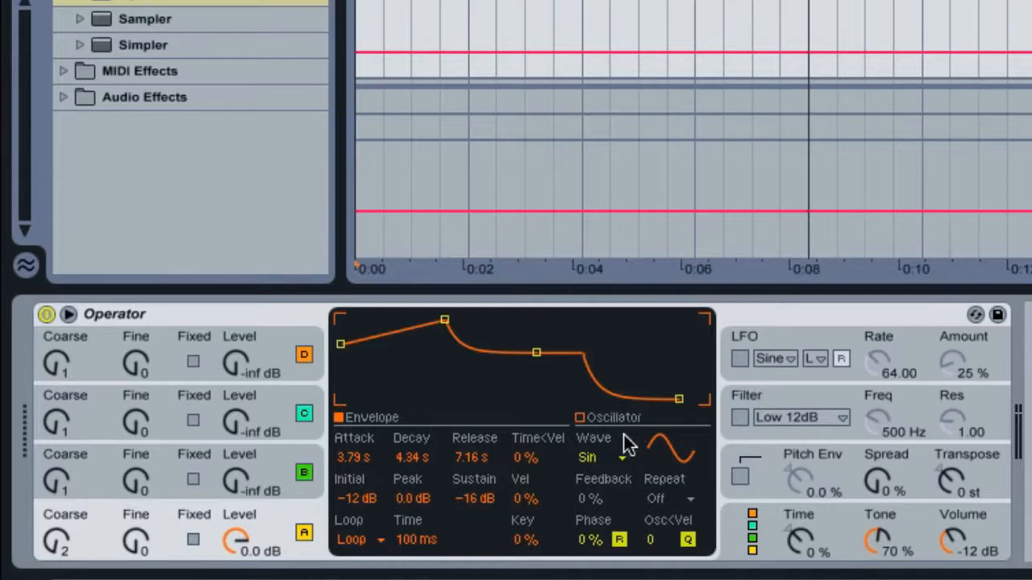
mouse_move(619, 463)
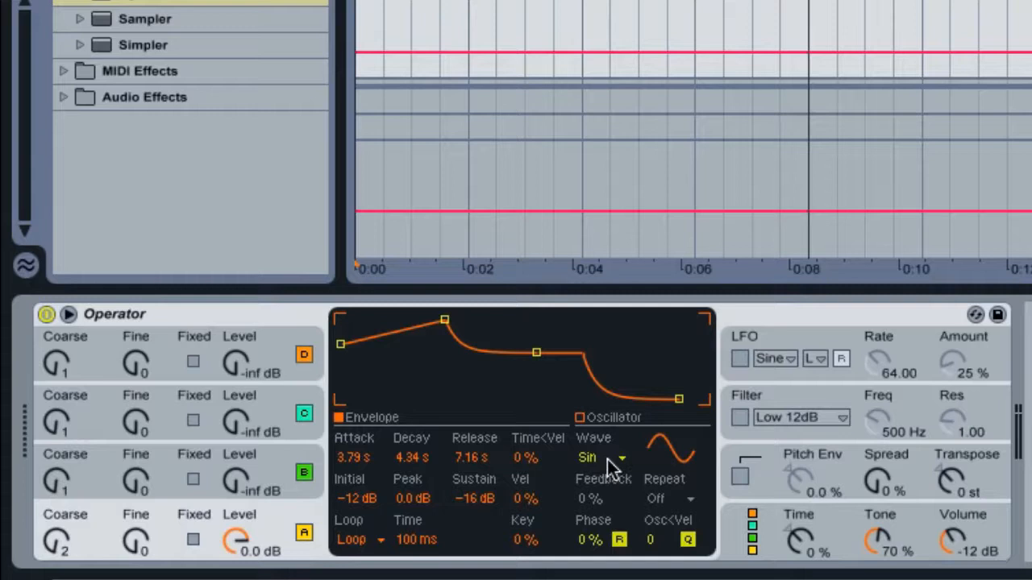
left_click(604, 458)
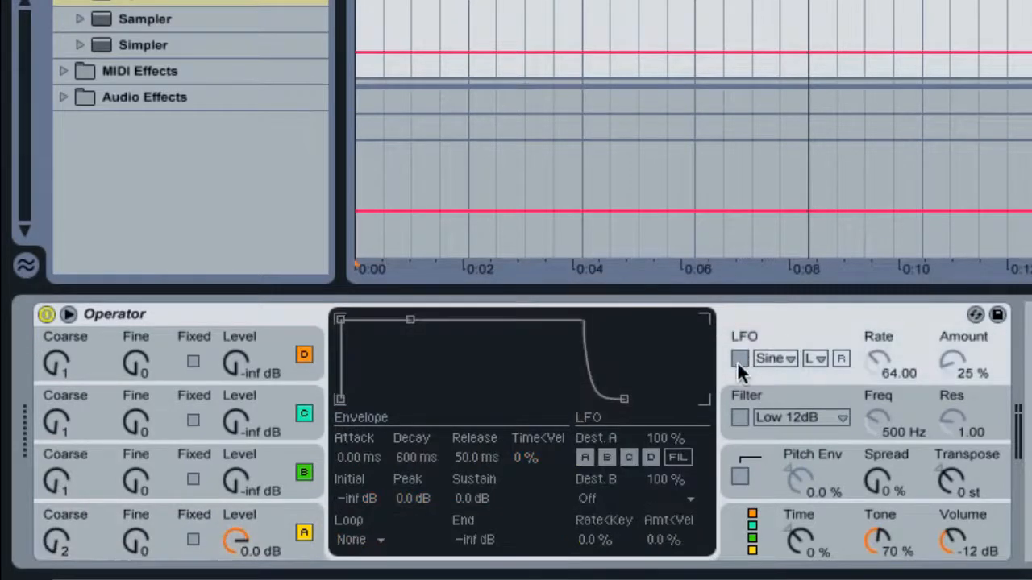
- Enable the LFO and stretch its envelope release to 25.0 s
left_click(739, 360)
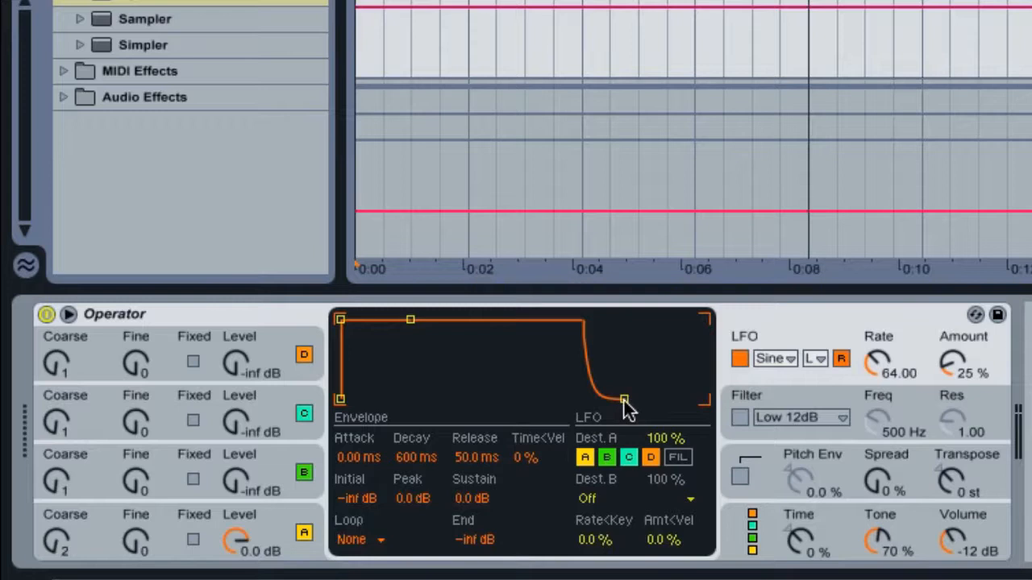
left_click_drag(625, 401, 643, 399)
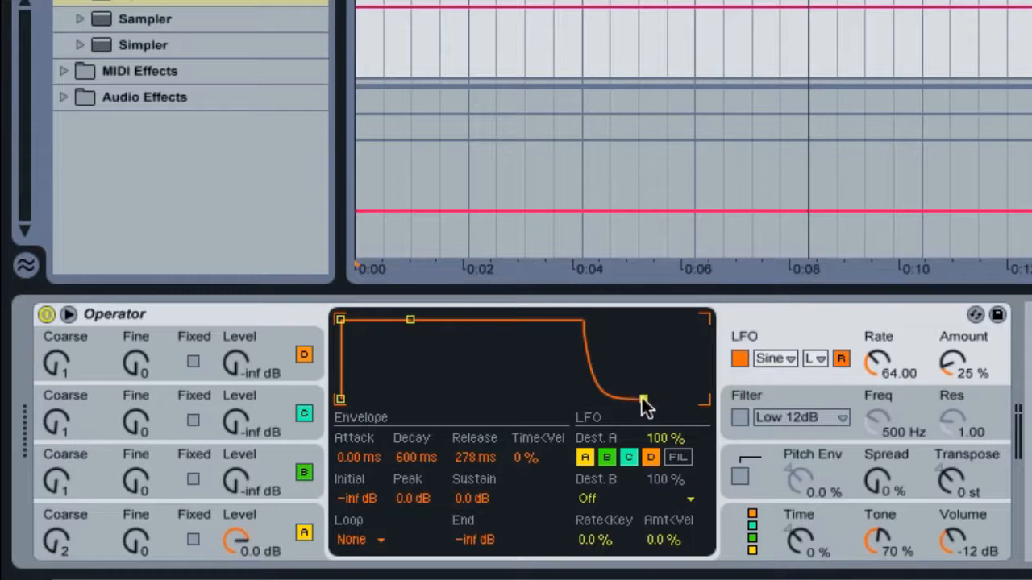
left_click_drag(641, 403, 667, 400)
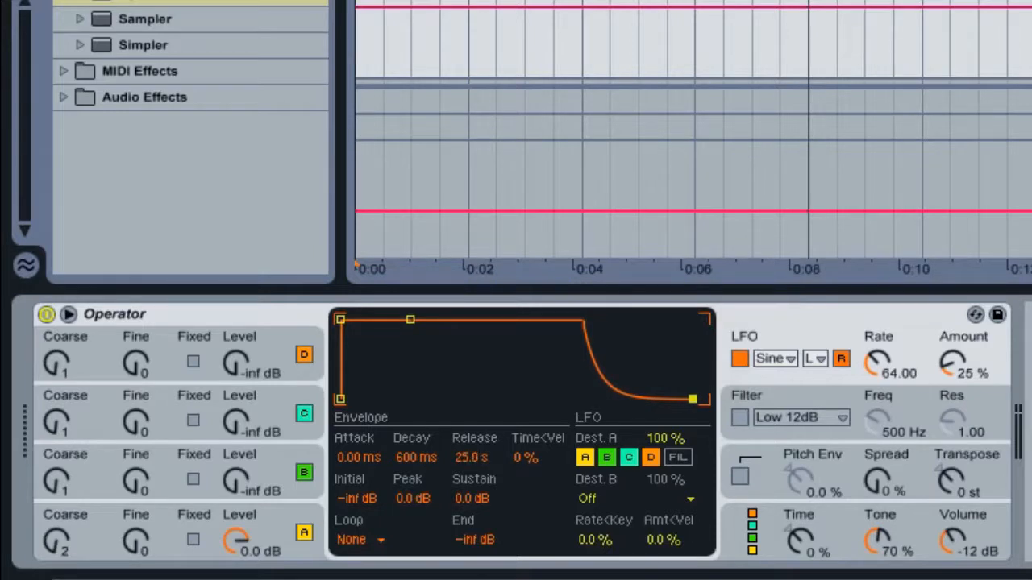
mouse_move(788, 364)
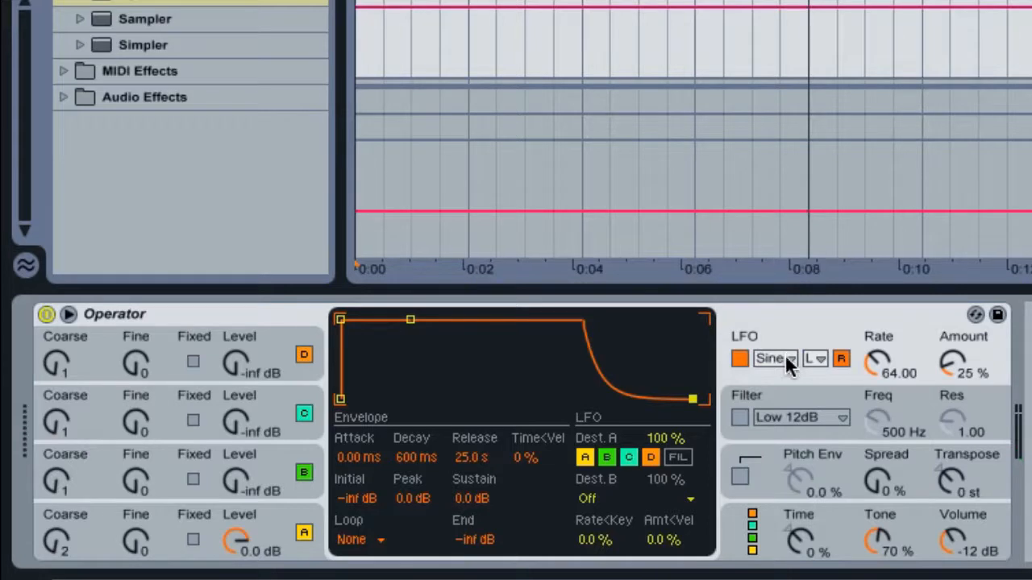
- Set the LFO waveform to Noise
left_click(784, 359)
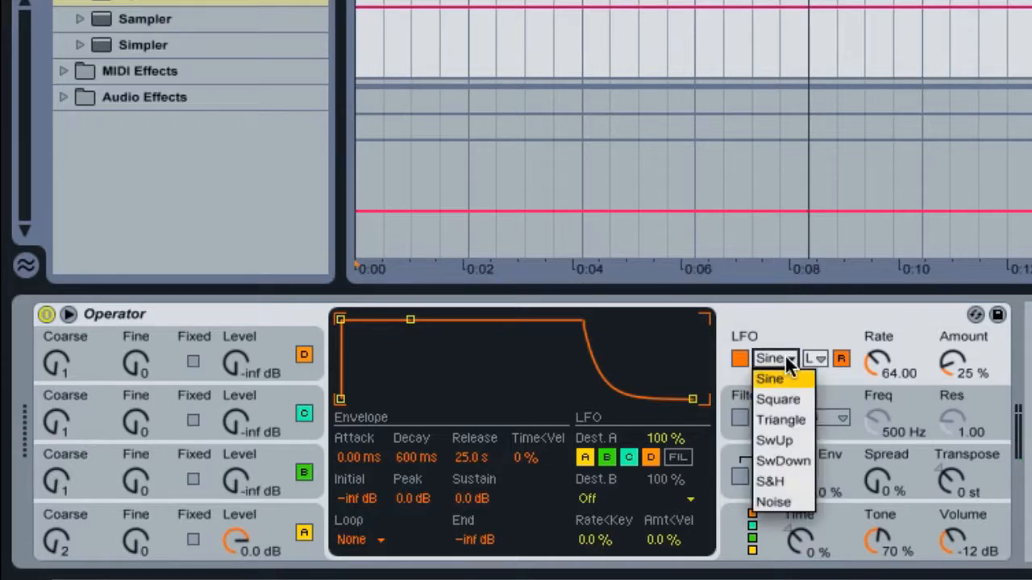
mouse_move(774, 501)
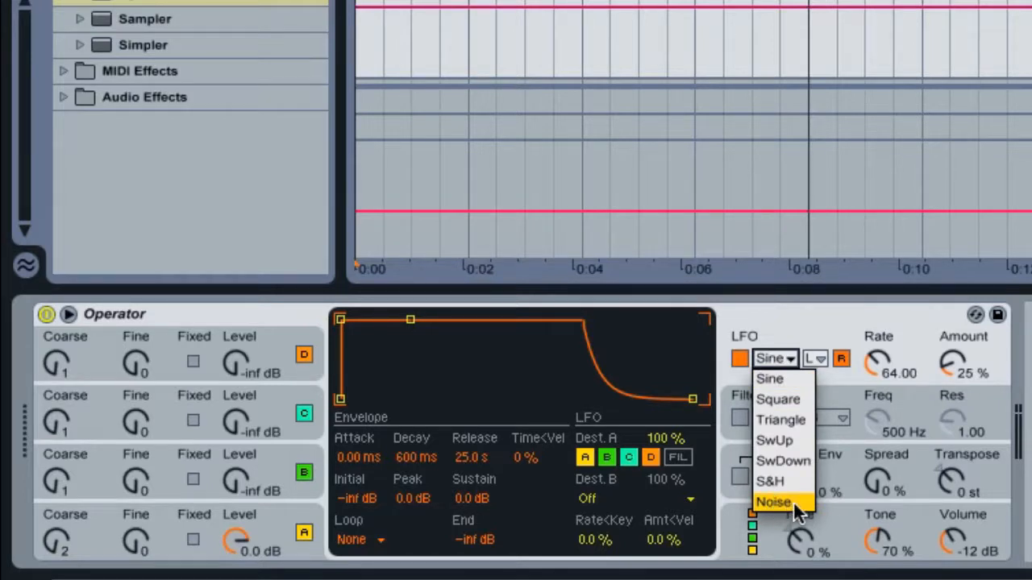
left_click(768, 500)
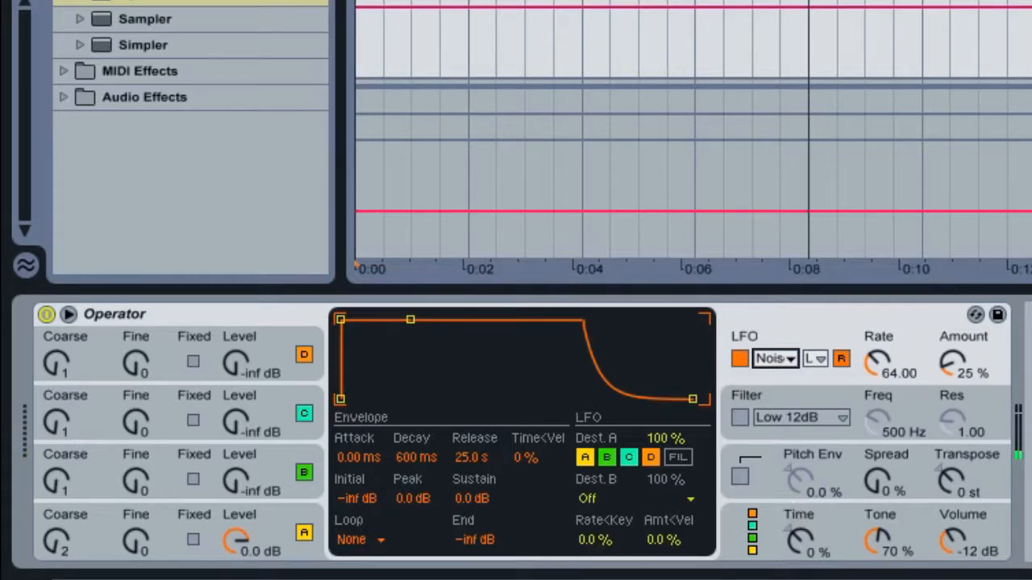
mouse_move(761, 382)
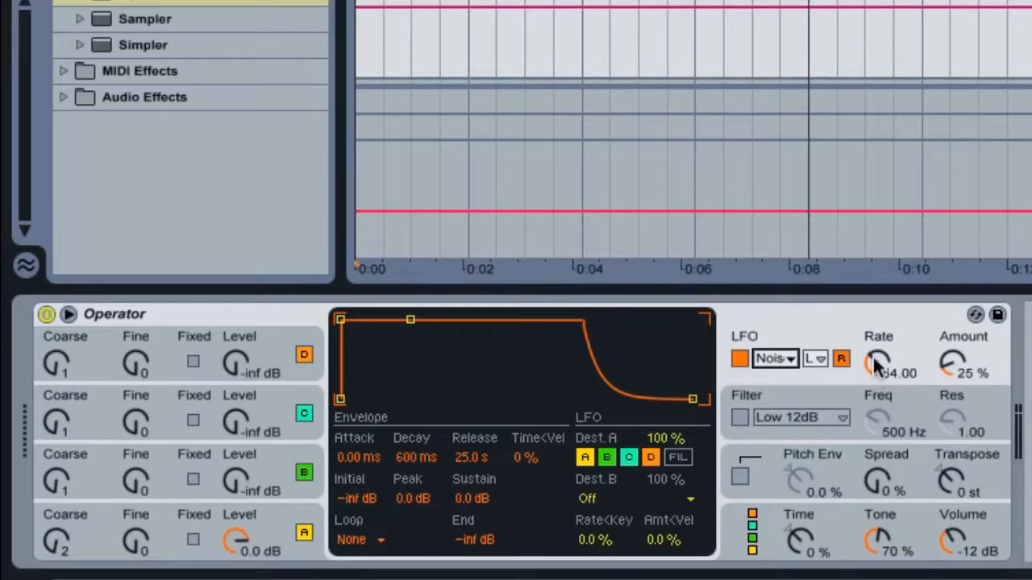
- Set the LFO rate to 0.00 and the LFO amount to 70%
left_click_drag(879, 363, 878, 395)
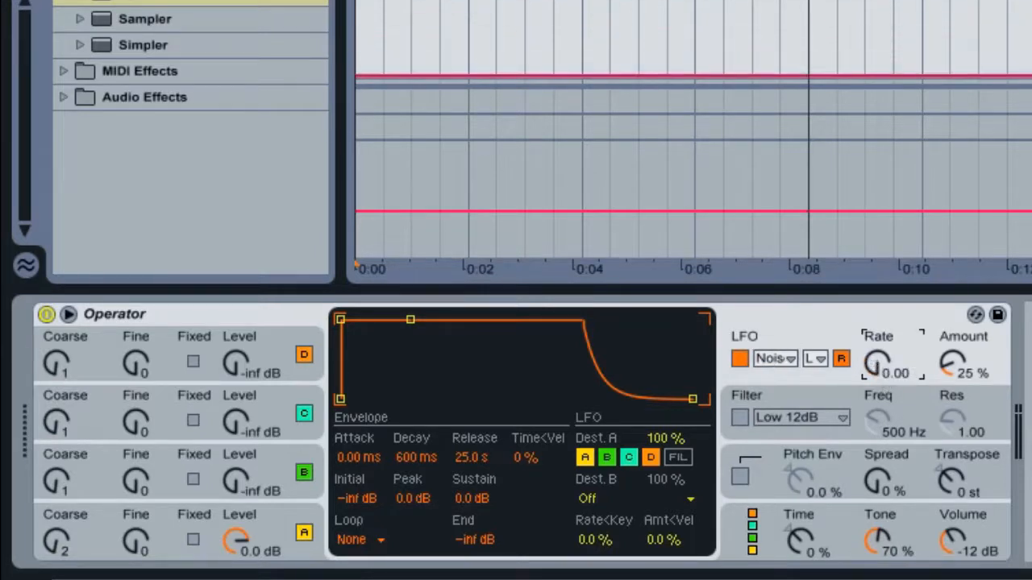
mouse_move(878, 363)
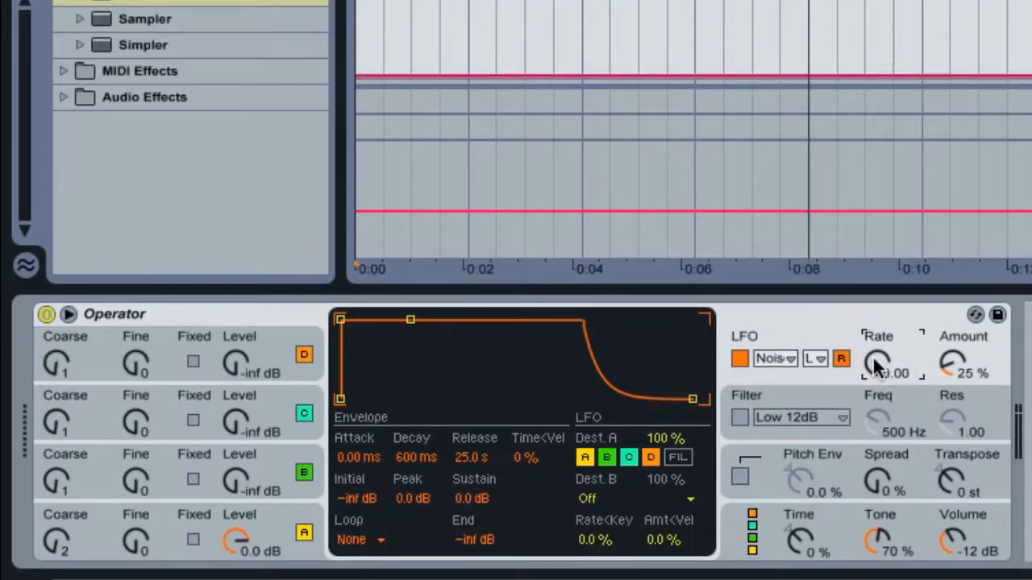
left_click_drag(877, 361, 877, 346)
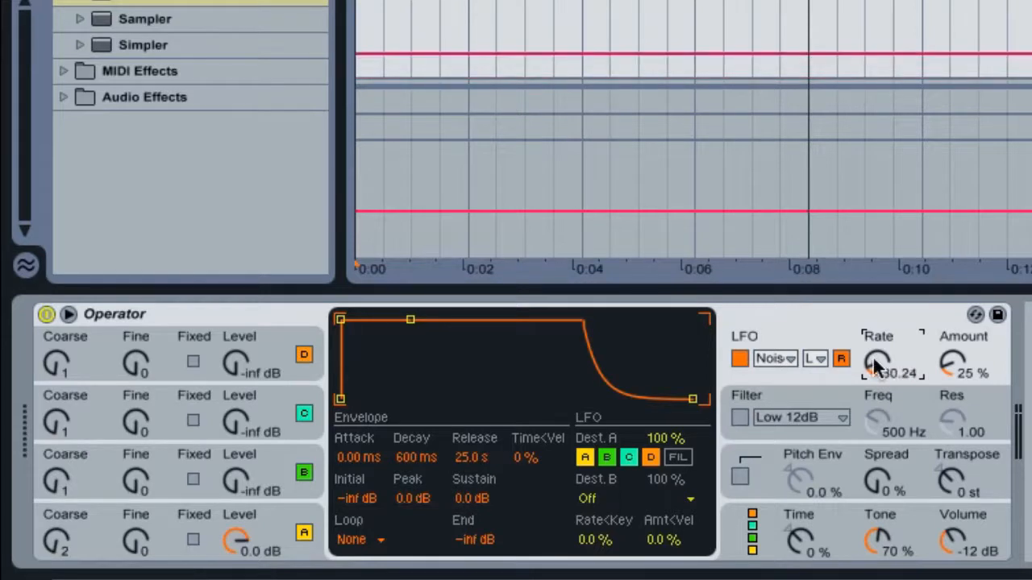
left_click_drag(878, 363, 877, 378)
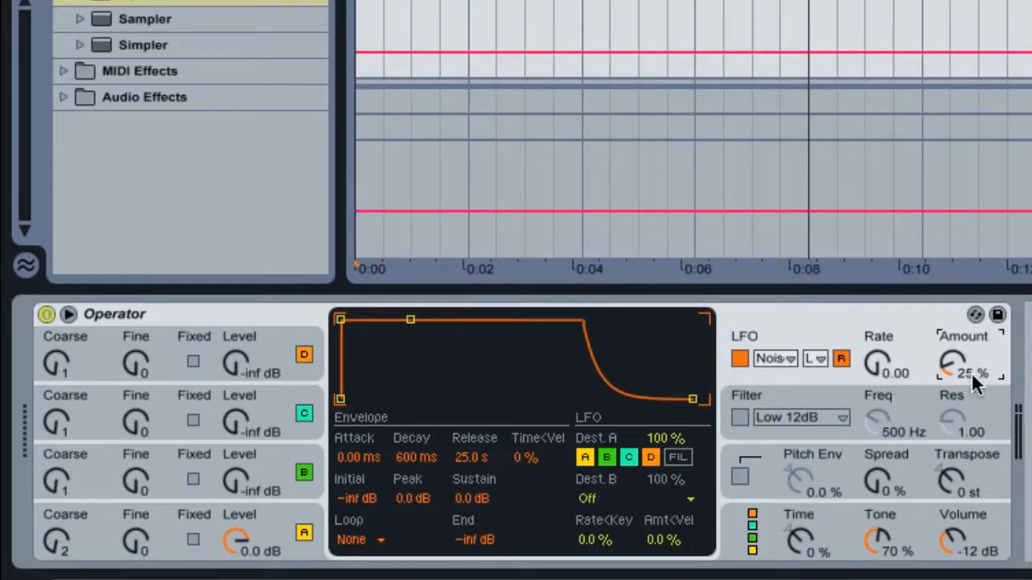
left_click_drag(955, 364, 955, 330)
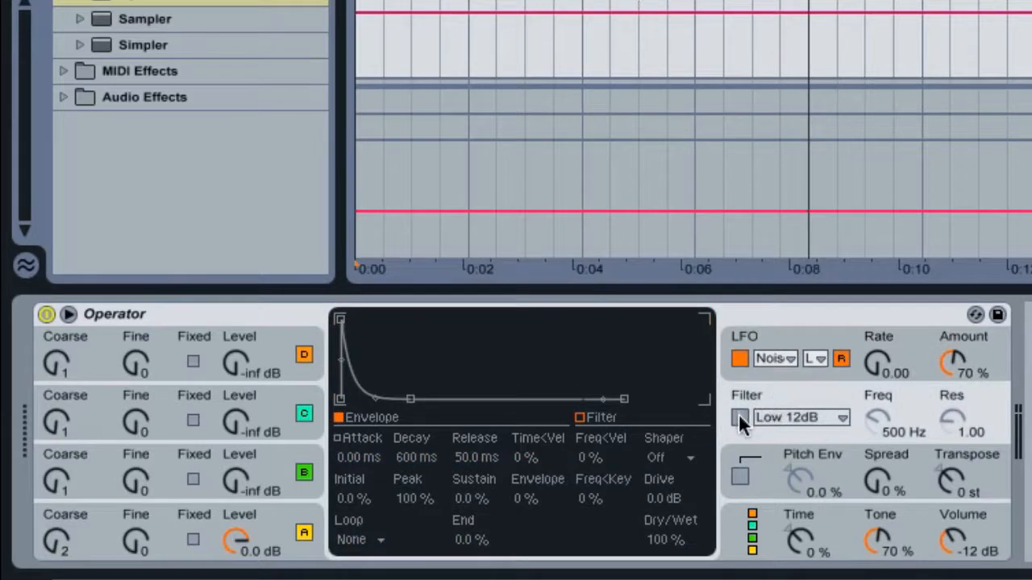
- Enable the filter and change its type from Low 12dB to High 12dB
left_click(739, 417)
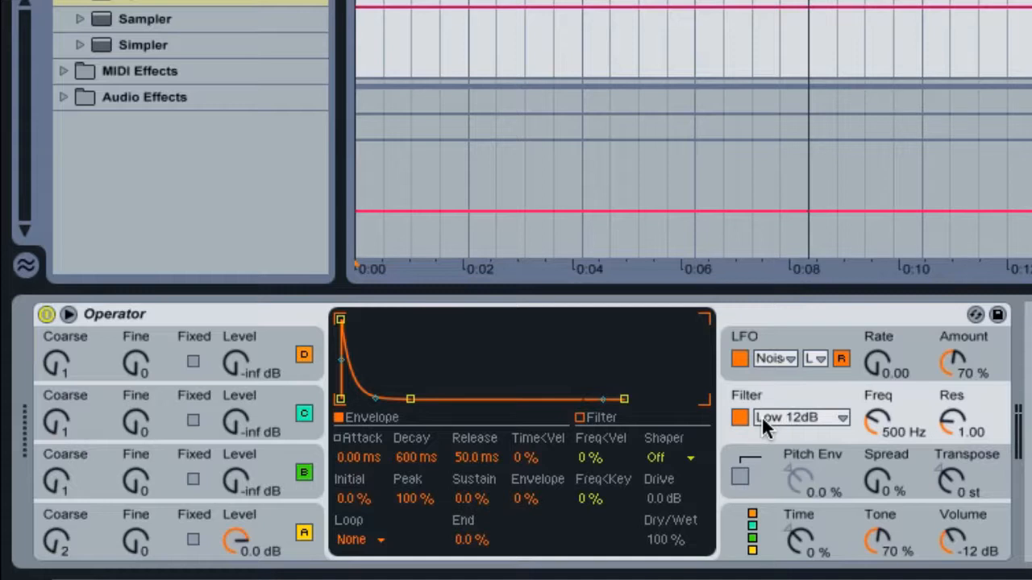
left_click(802, 418)
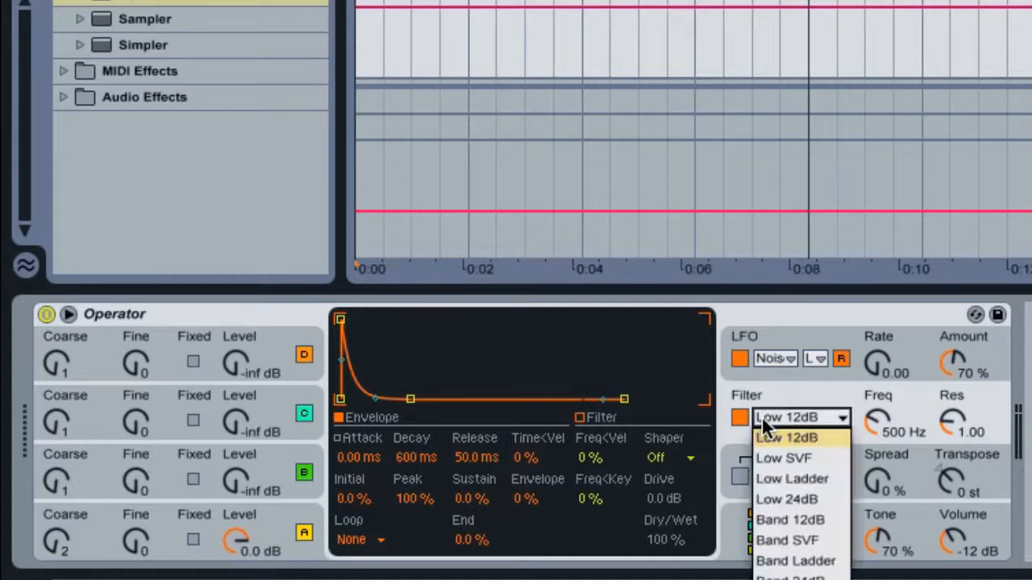
mouse_move(791, 478)
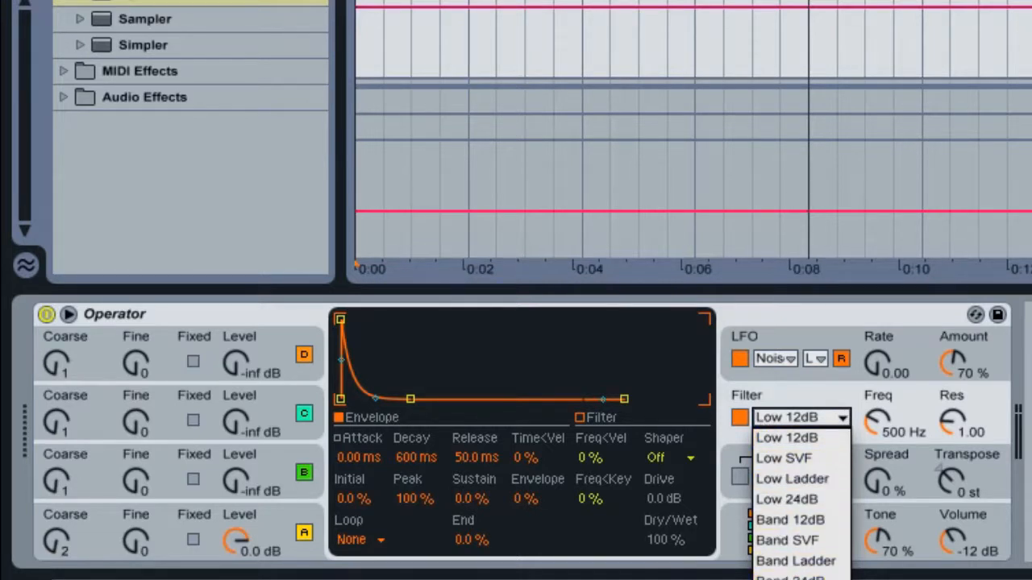
left_click(801, 417)
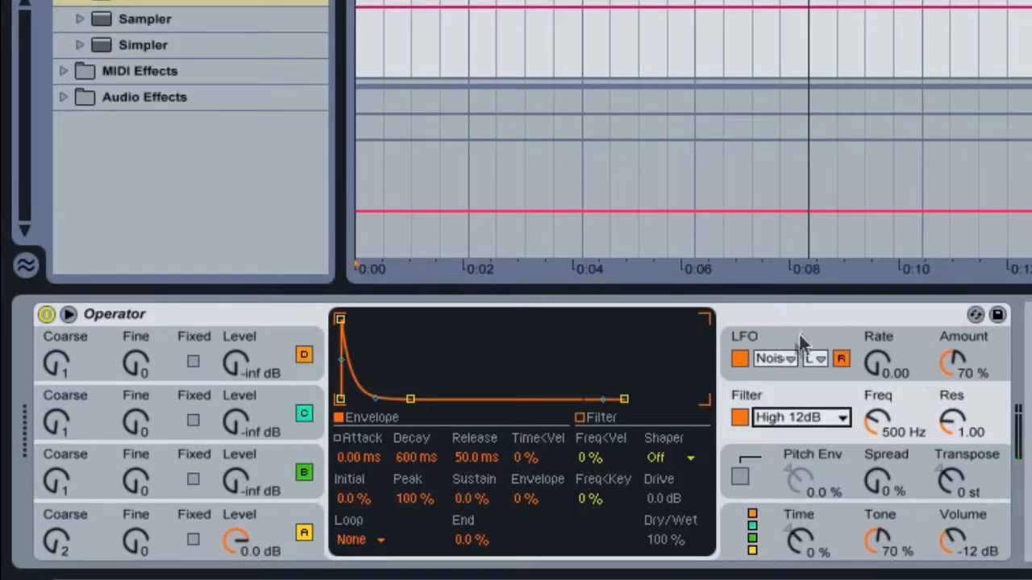
mouse_move(767, 365)
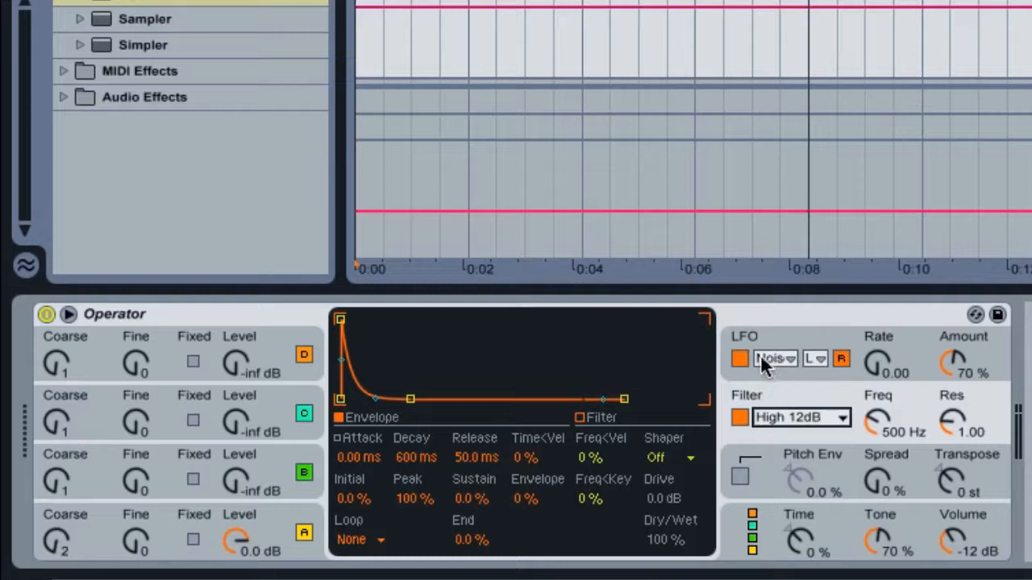
mouse_move(804, 423)
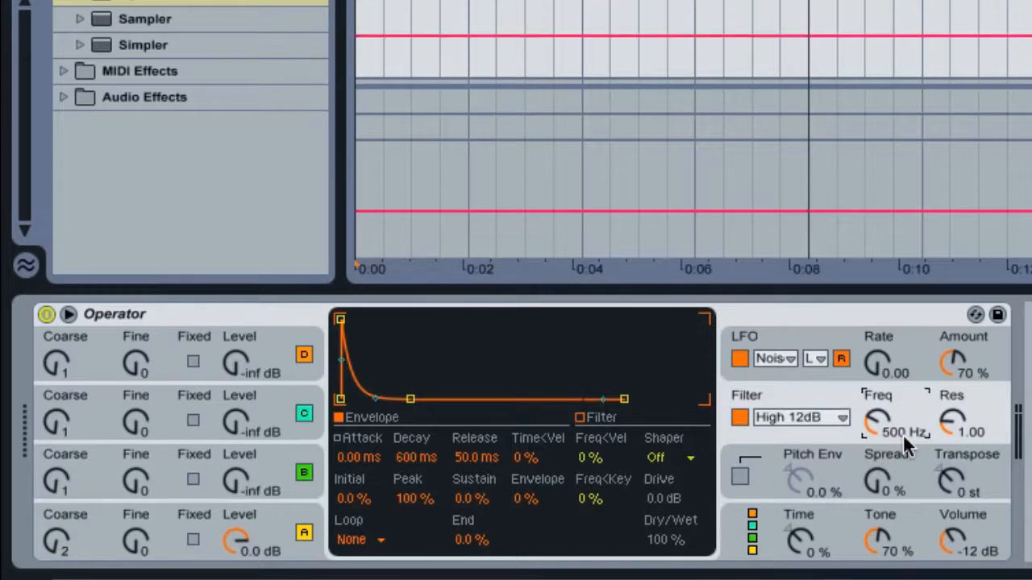
mouse_move(878, 435)
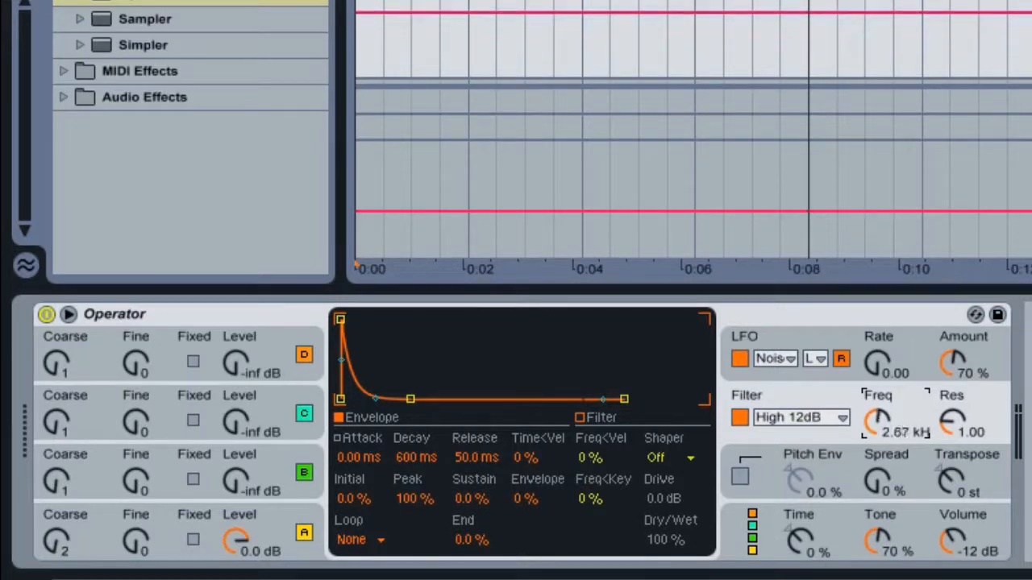
- Raise the filter Freq from 500 Hz to about 2.67 kHz
left_click_drag(878, 423, 879, 432)
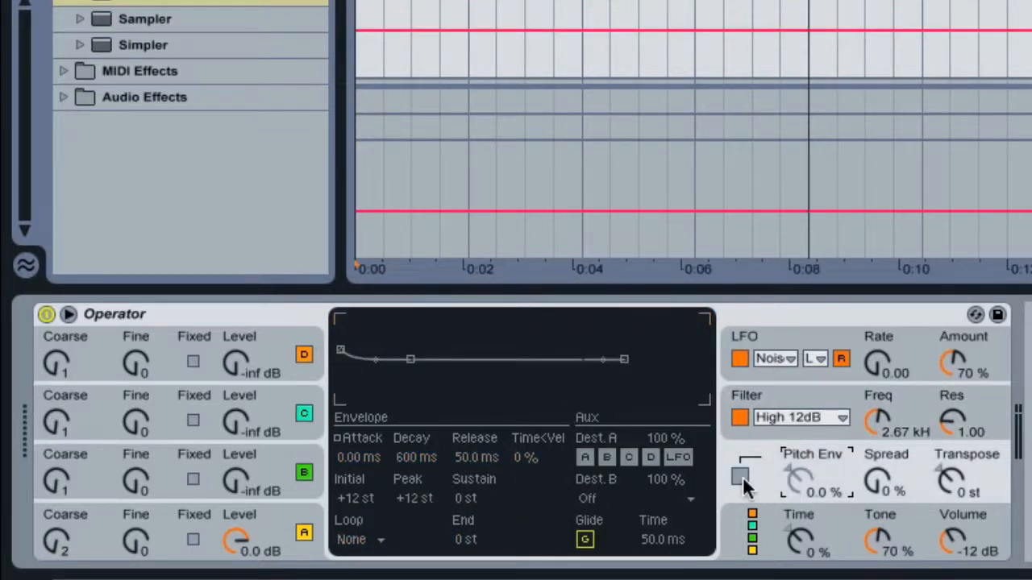
- Enable the pitch envelope with a 59 ms attack, +4 st peak and +31 st initial pitch
left_click(736, 476)
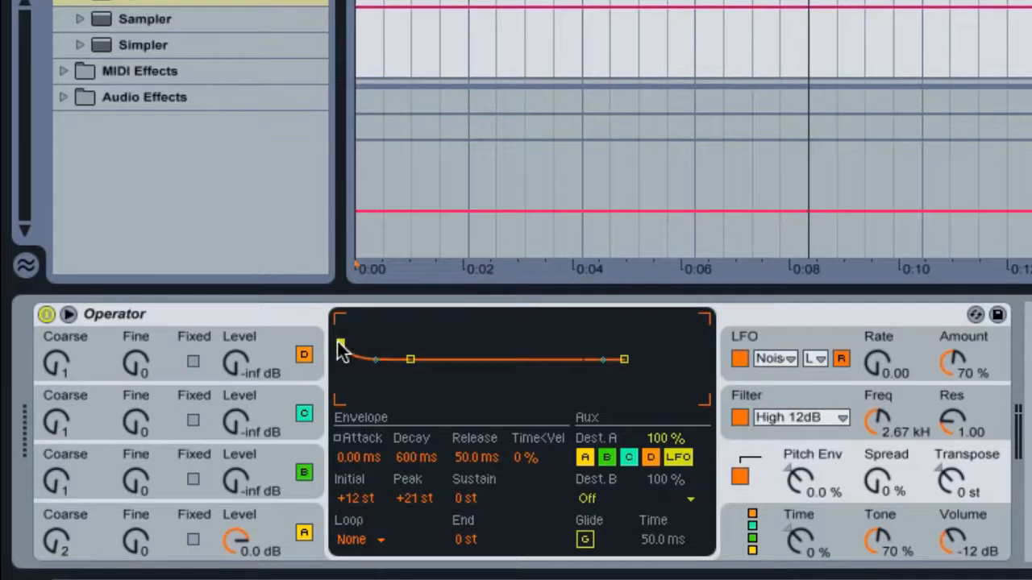
left_click_drag(341, 360, 399, 333)
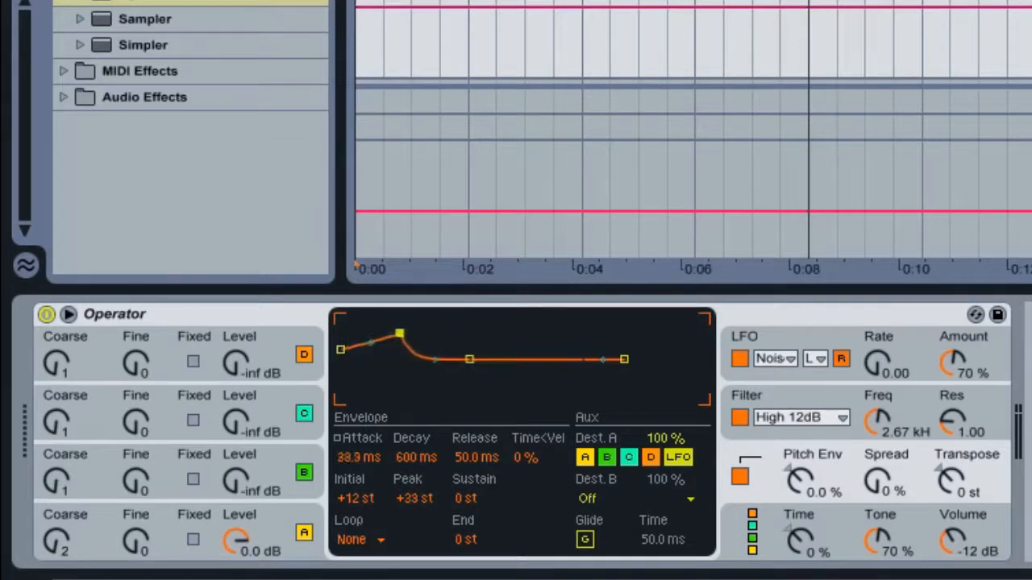
left_click_drag(399, 333, 403, 358)
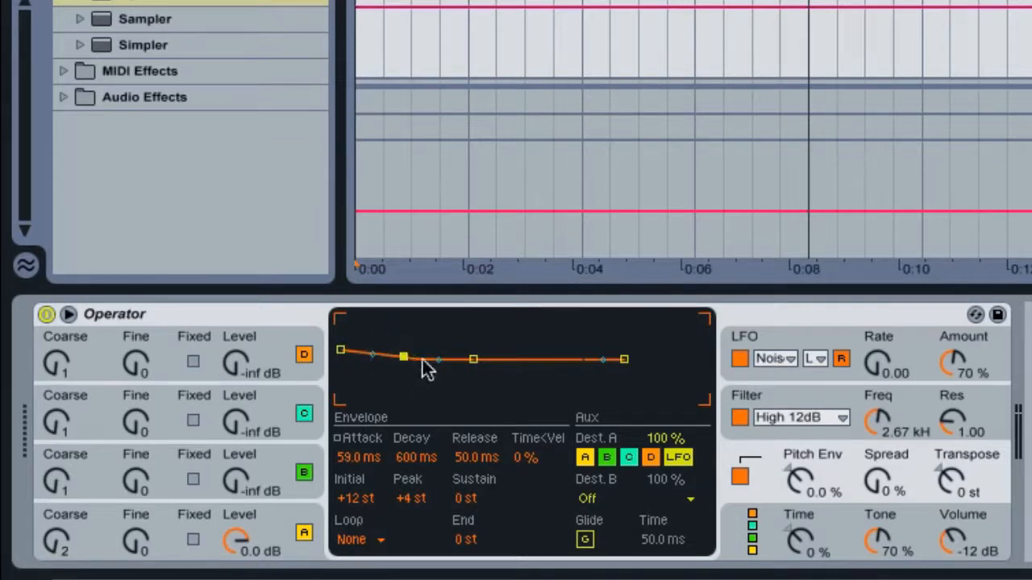
left_click_drag(403, 359, 342, 341)
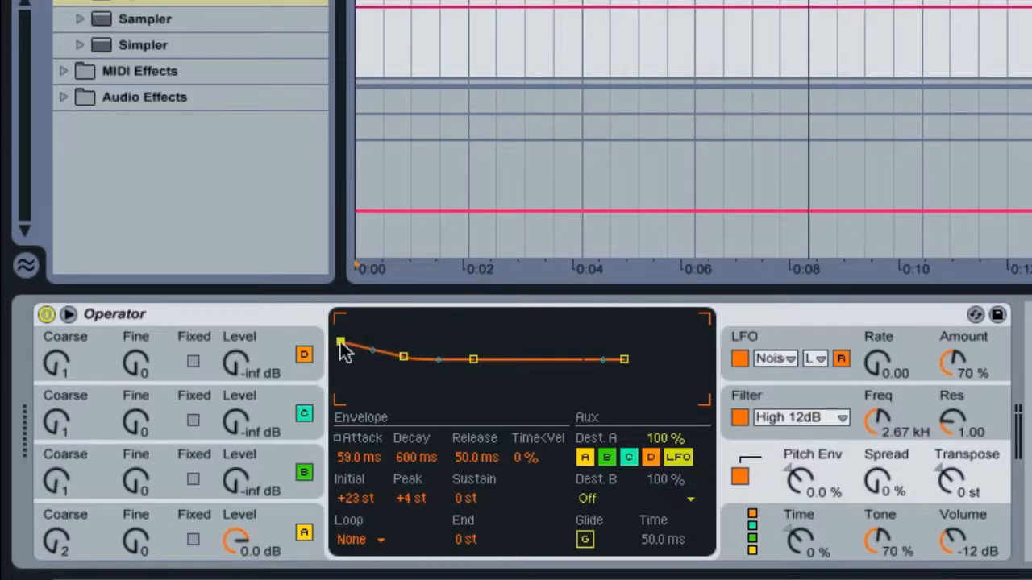
left_click_drag(340, 342, 340, 359)
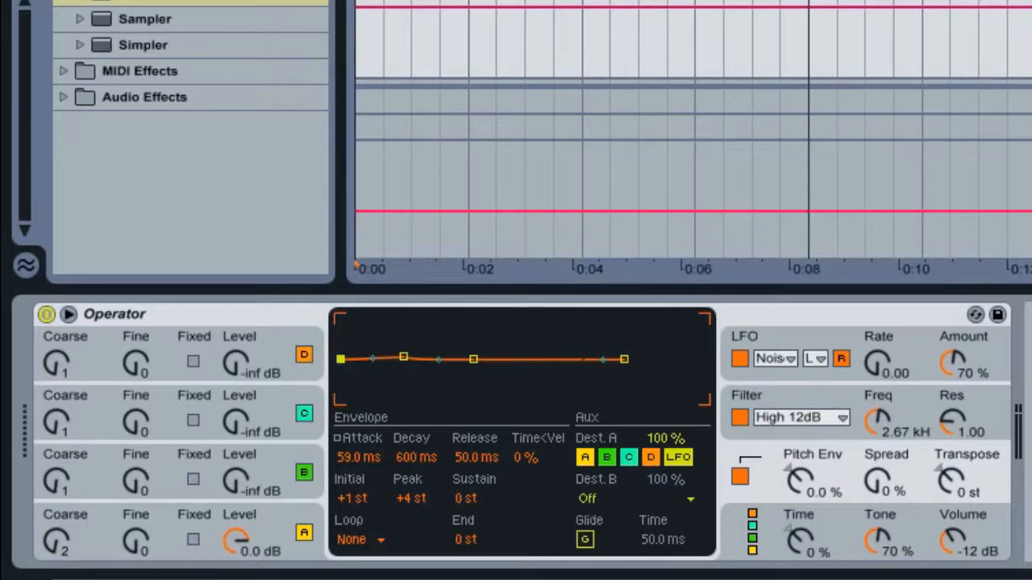
mouse_move(341, 371)
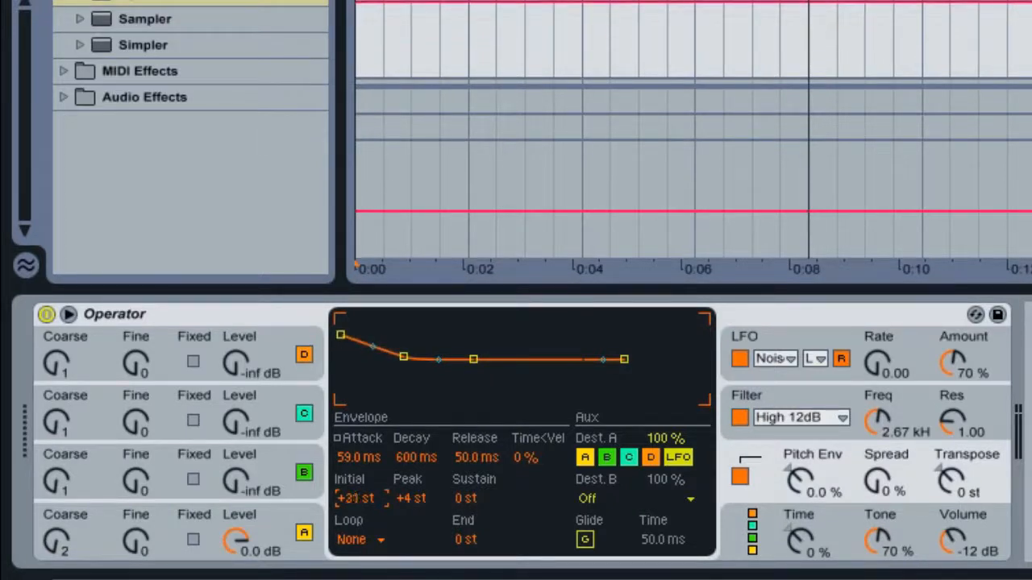
mouse_move(522, 324)
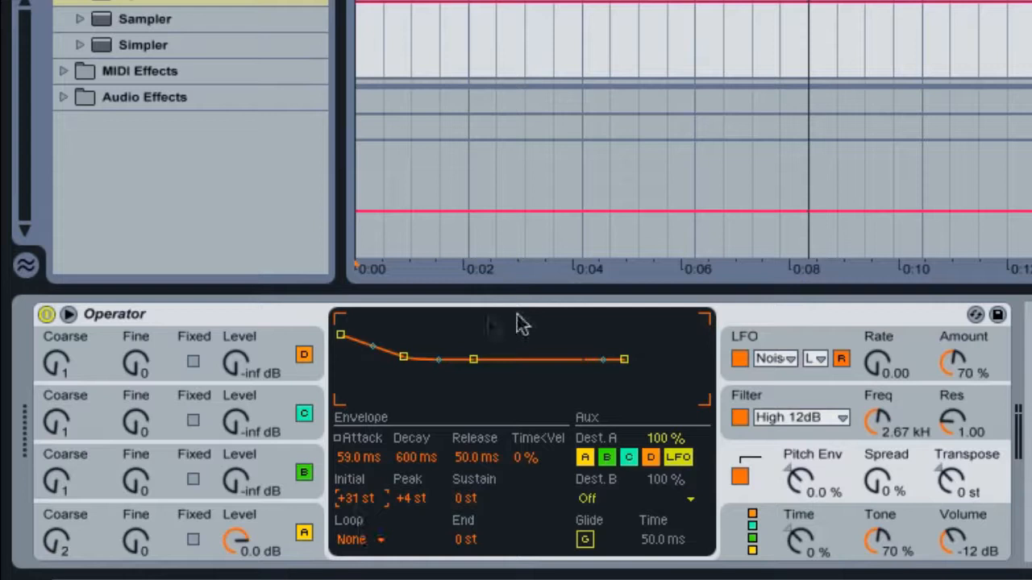
- Drag the pitch envelope's attack breakpoint to Attack 6.59 s and Peak +18 st
left_click_drag(403, 356, 410, 359)
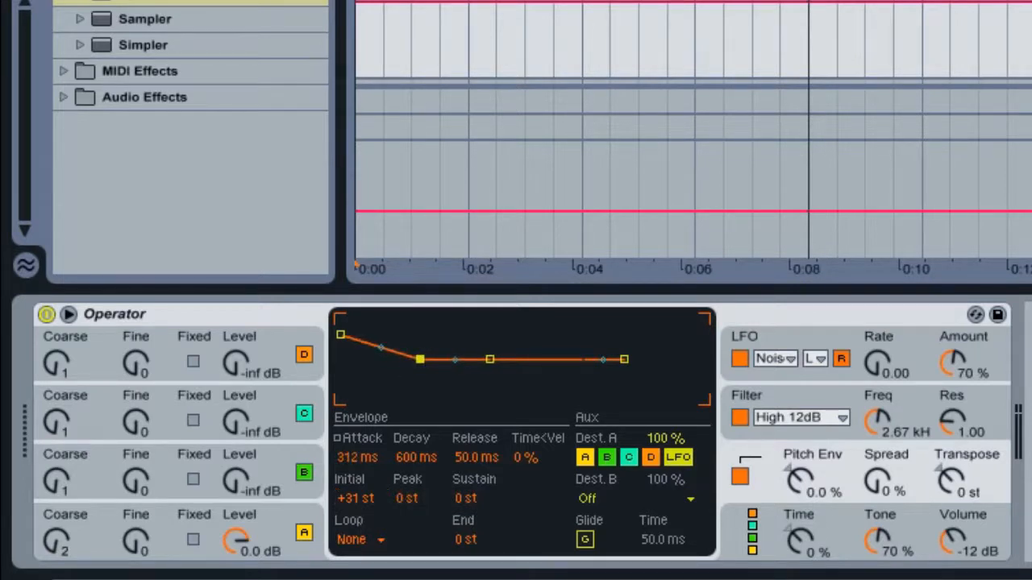
left_click_drag(419, 359, 422, 359)
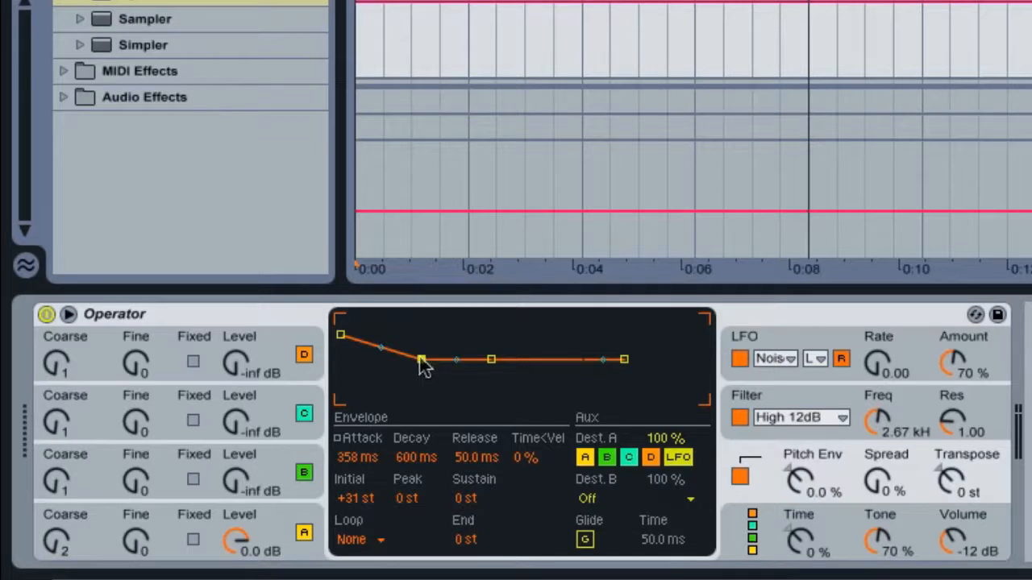
left_click_drag(421, 361, 431, 348)
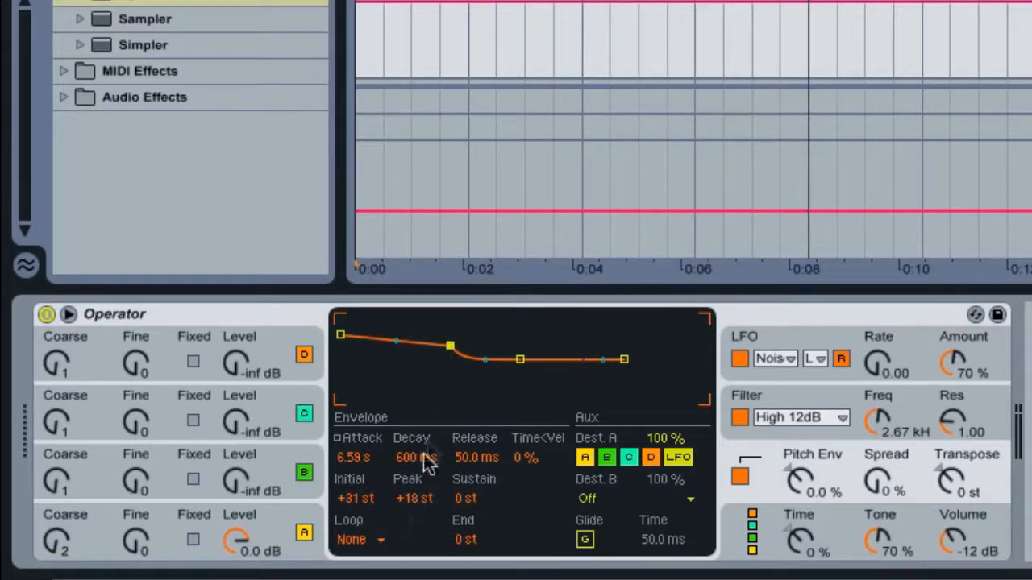
mouse_move(413, 512)
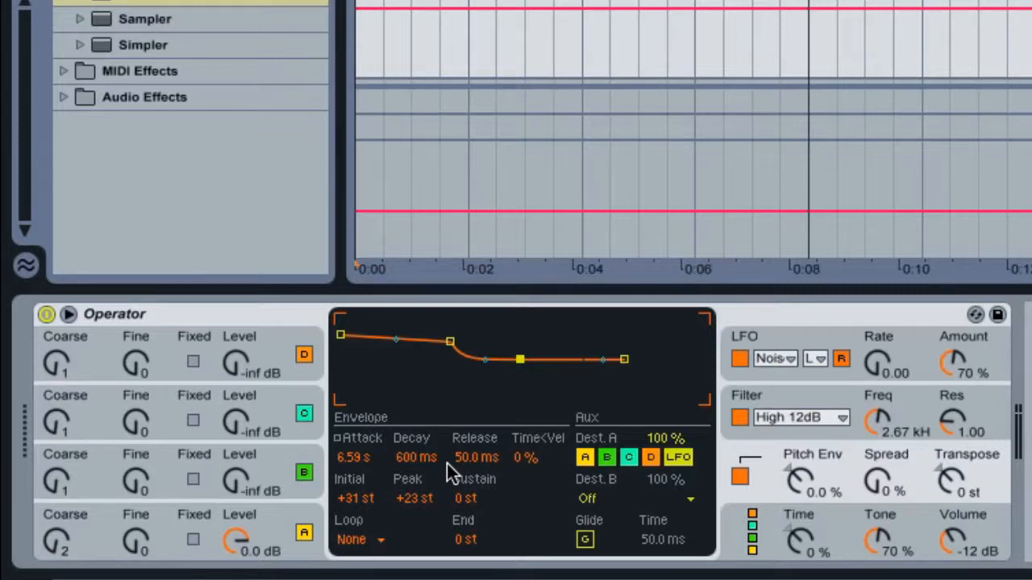
mouse_move(518, 379)
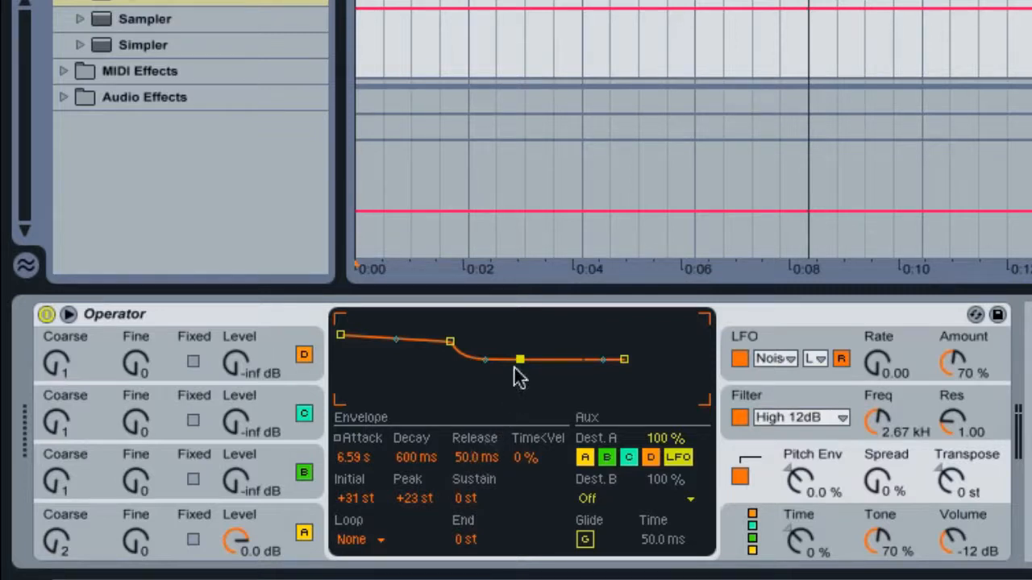
- Set the pitch envelope decay to 2.63 s and sustain to +31 st, peaking at +23 st
left_click_drag(519, 360, 529, 361)
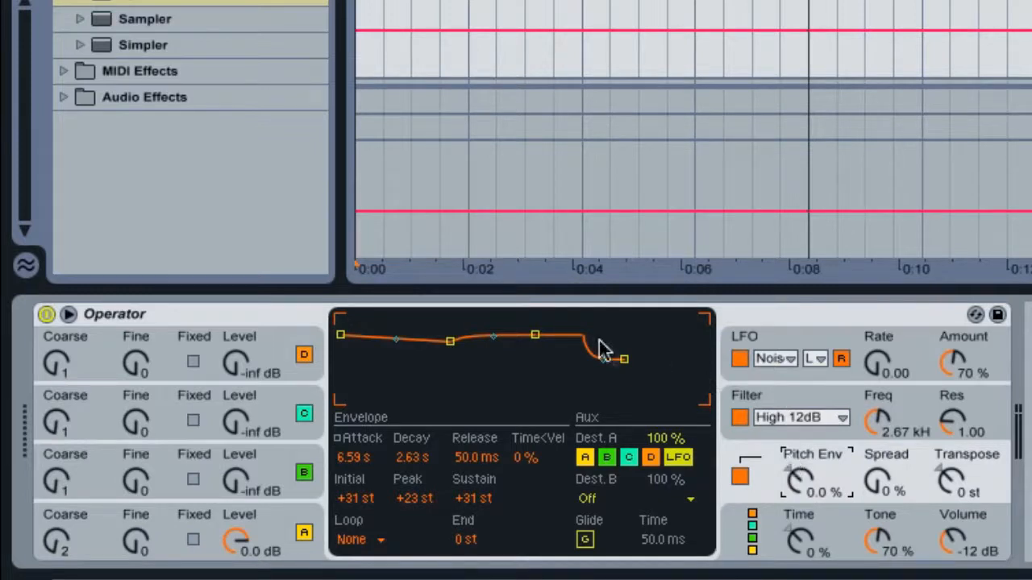
- Pull the pitch envelope release breakpoint out to 19.5 s and raise its end pitch
left_click_drag(624, 359, 625, 361)
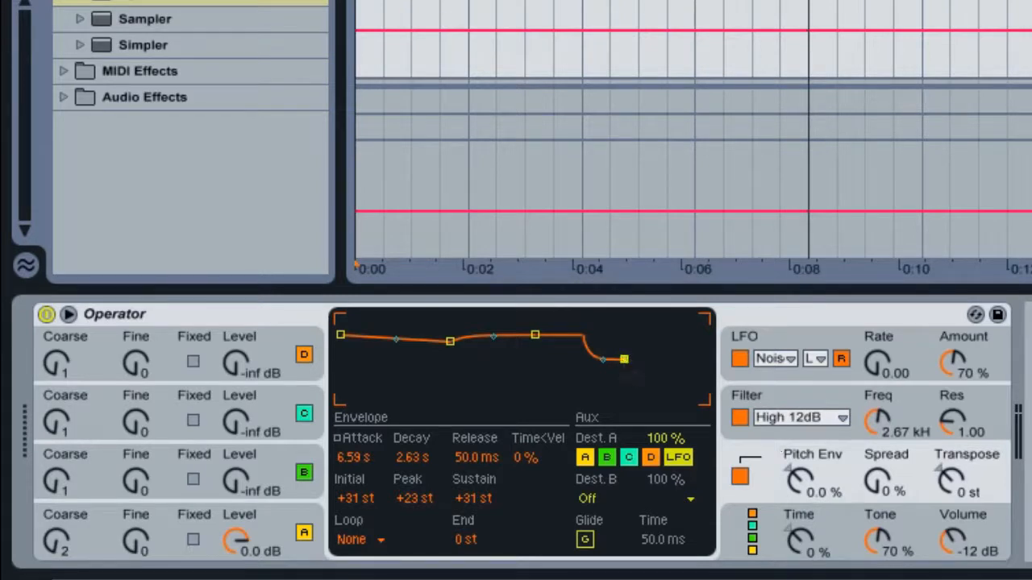
left_click_drag(623, 360, 681, 361)
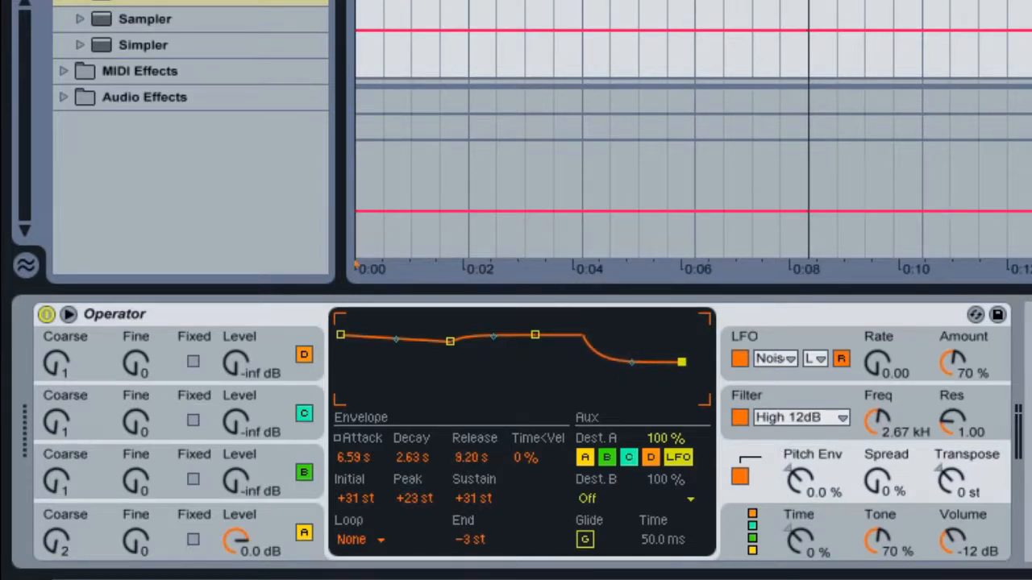
left_click_drag(681, 362, 689, 362)
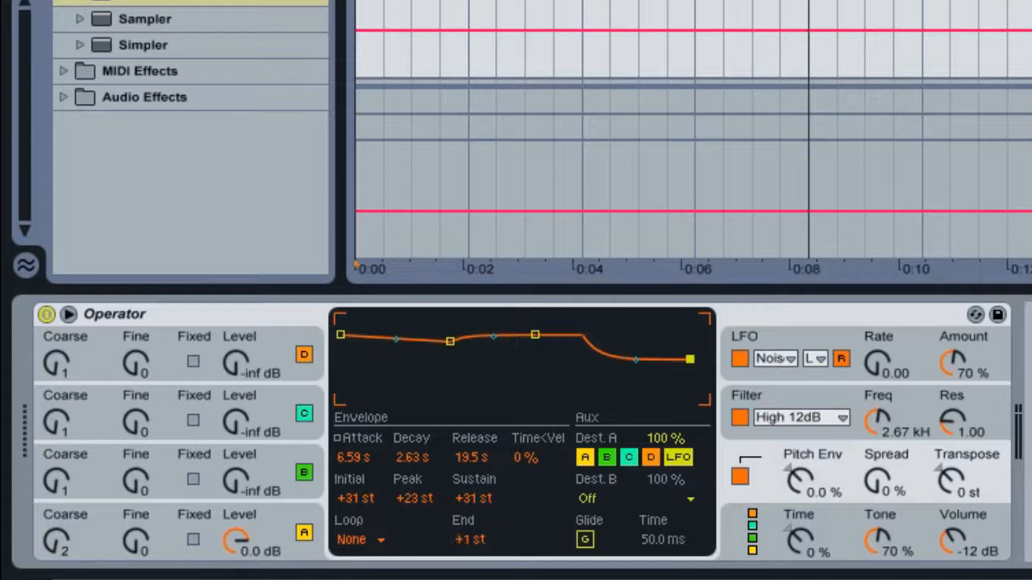
left_click_drag(689, 359, 689, 325)
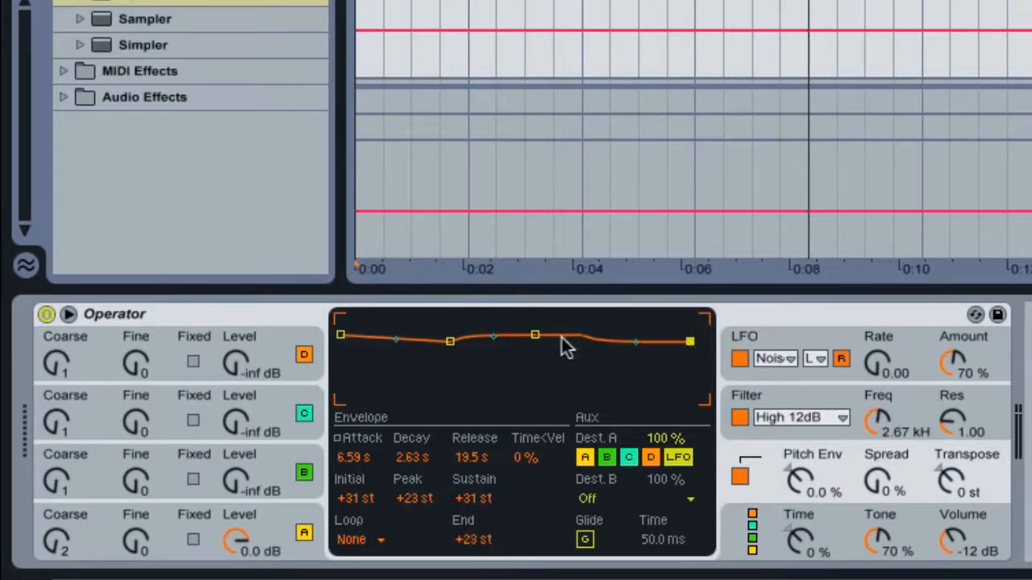
mouse_move(731, 352)
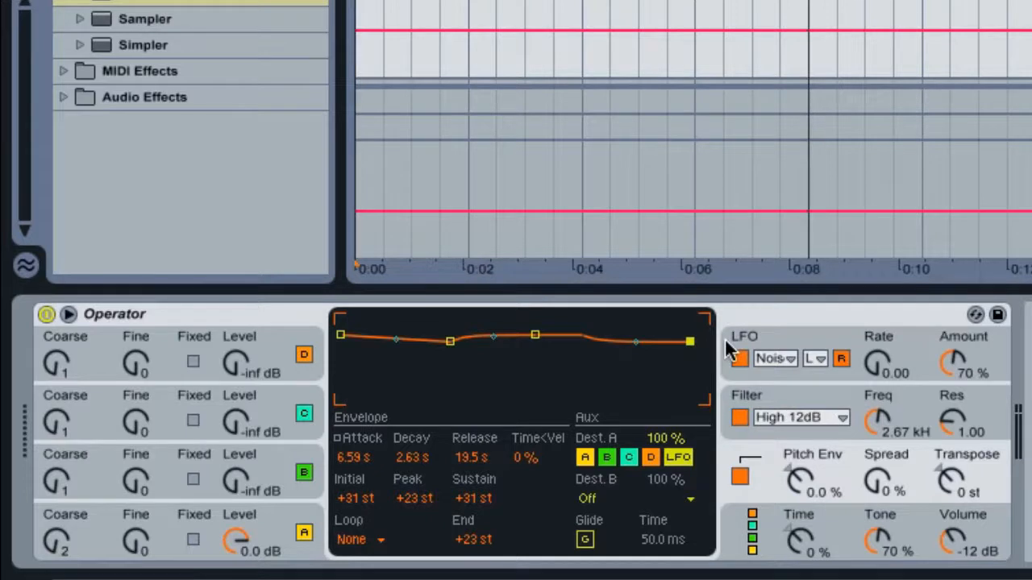
mouse_move(717, 350)
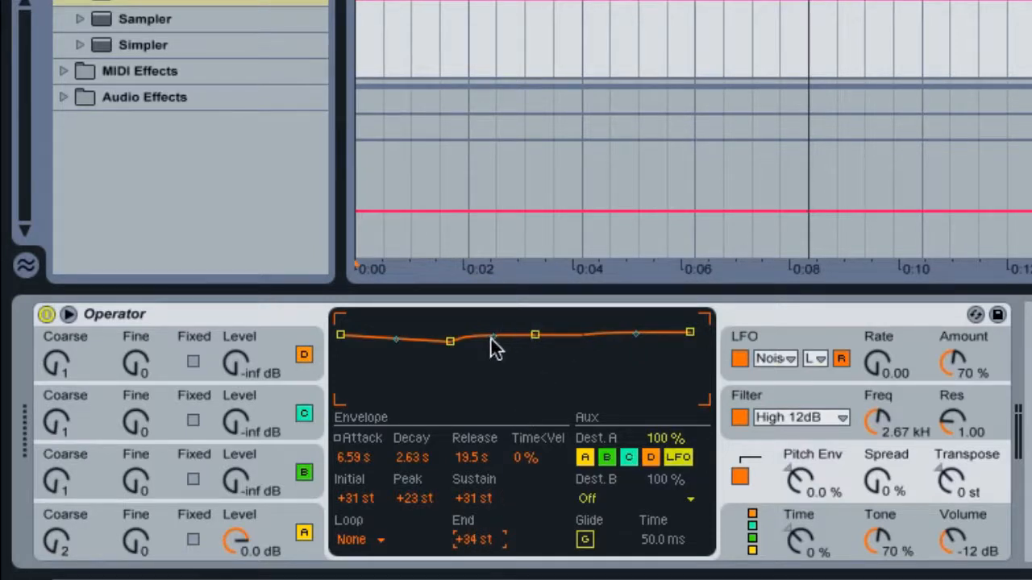
mouse_move(472, 349)
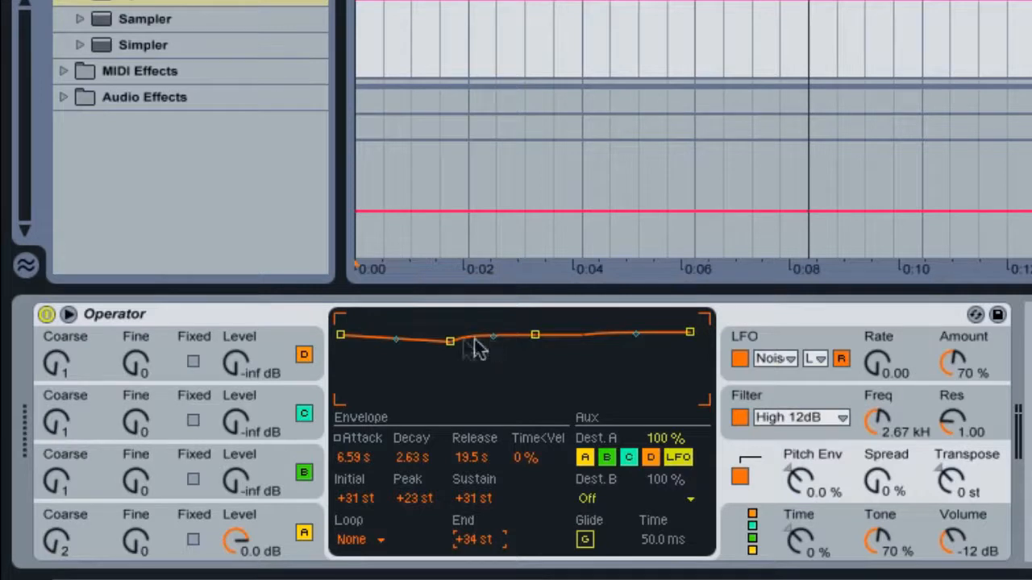
mouse_move(489, 352)
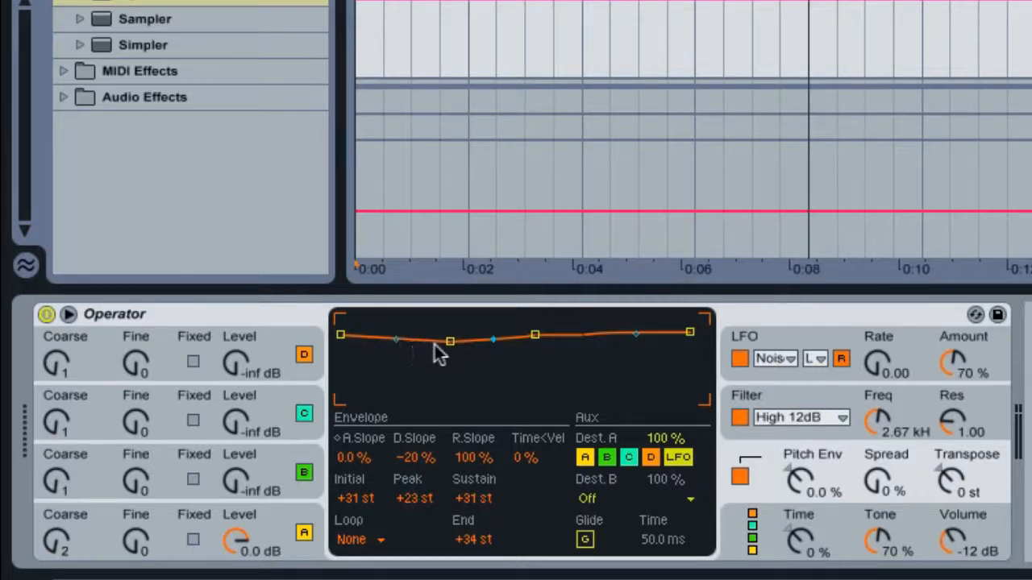
mouse_move(536, 339)
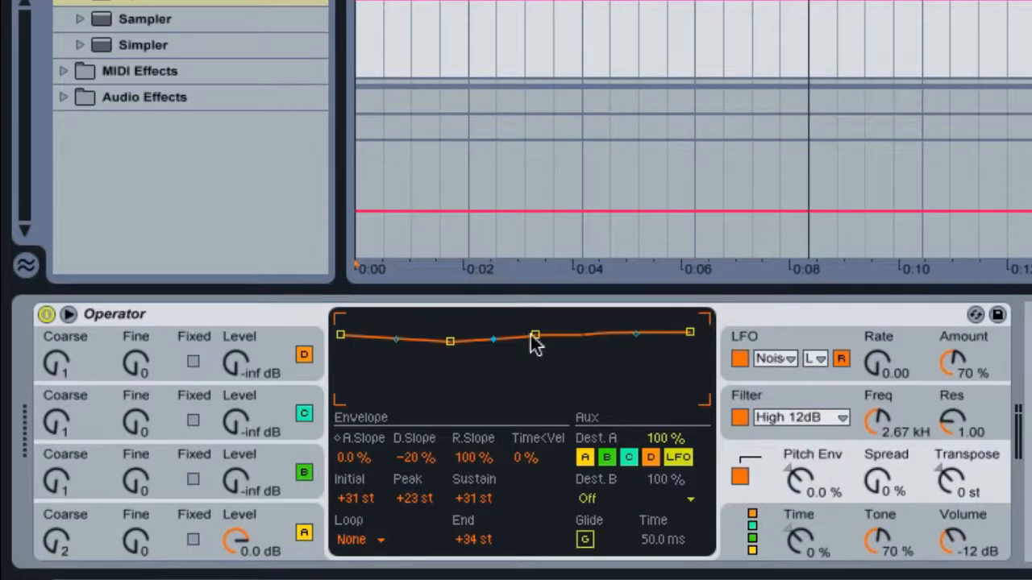
mouse_move(587, 358)
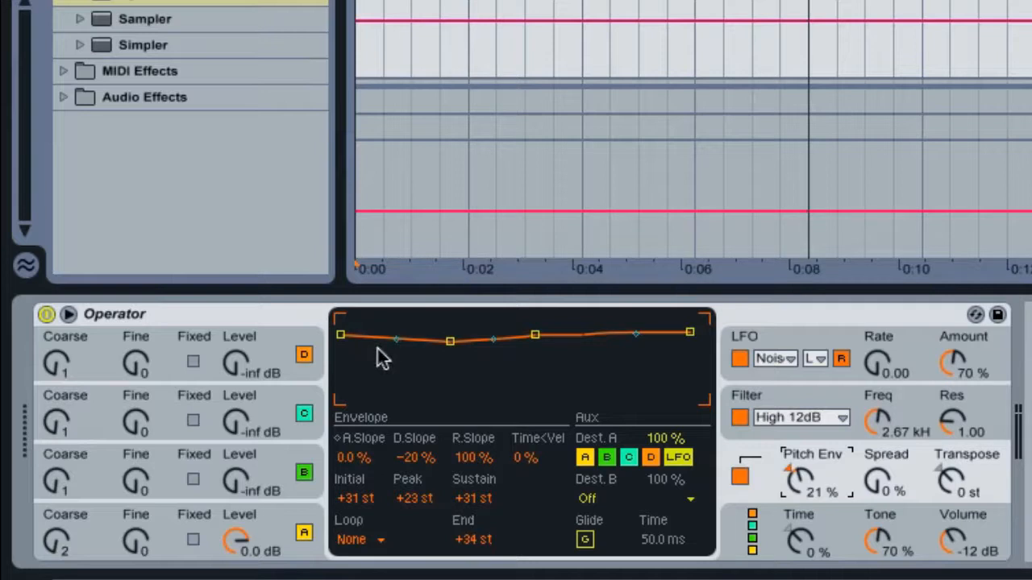
mouse_move(420, 362)
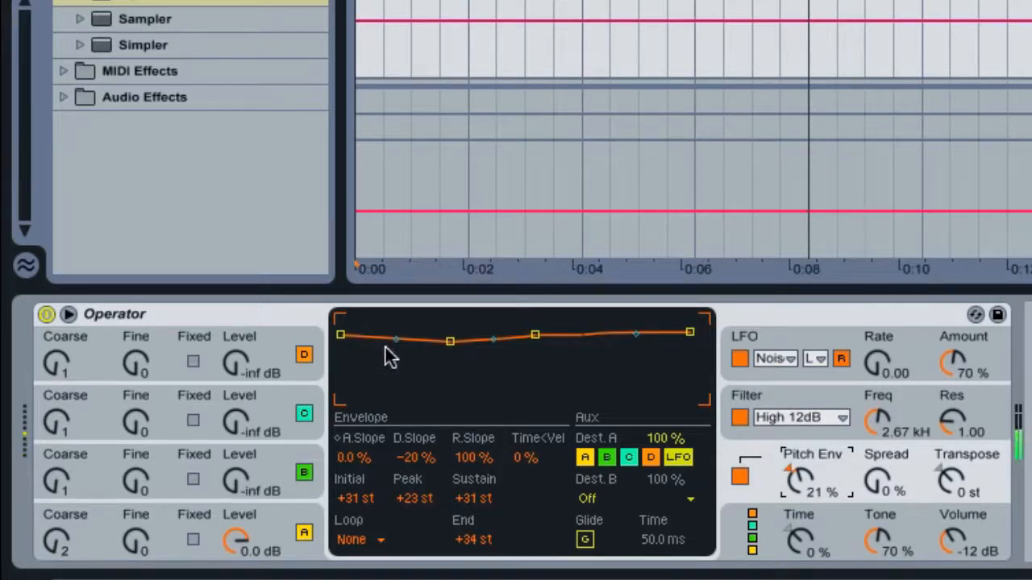
mouse_move(449, 361)
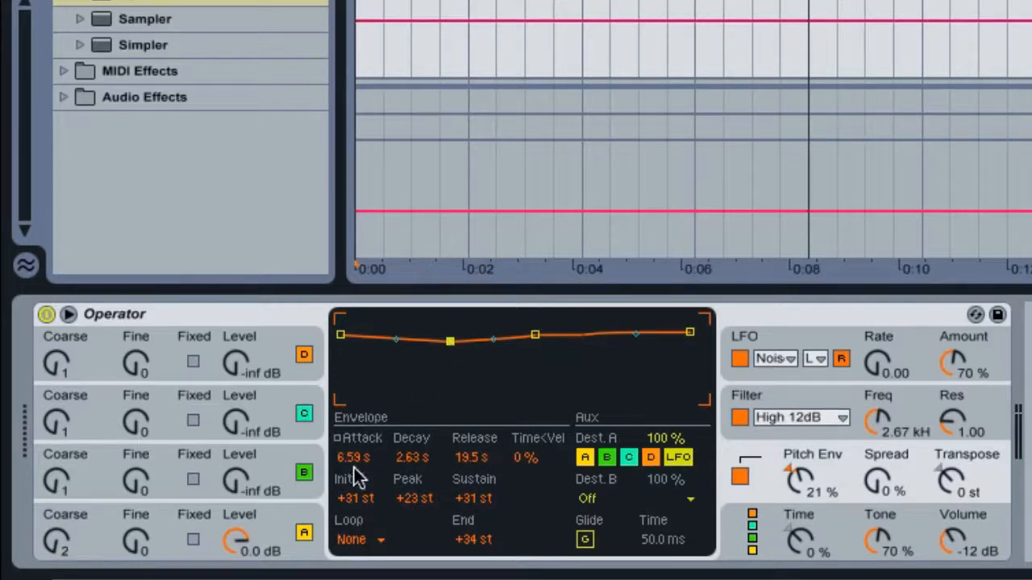
mouse_move(348, 478)
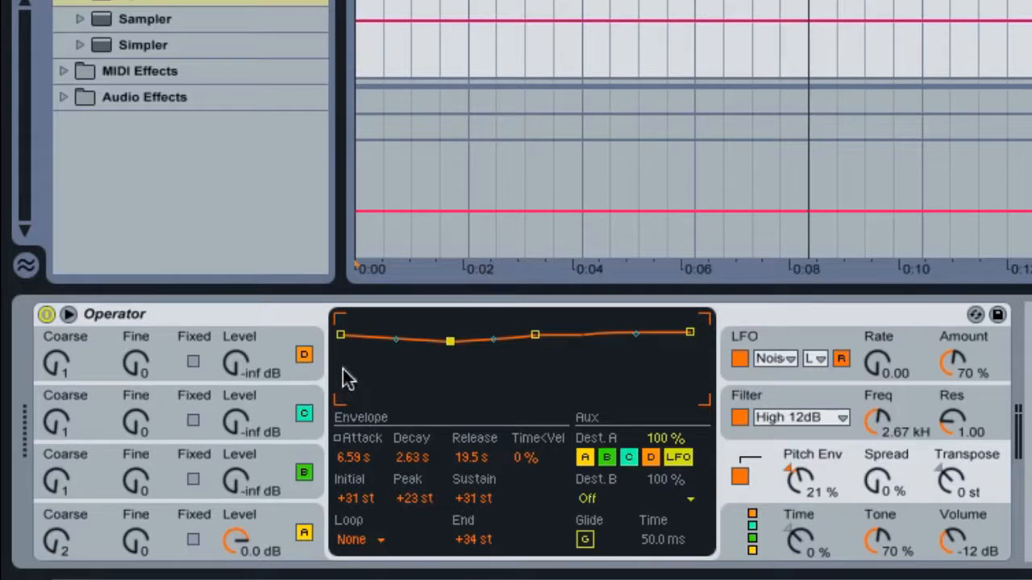
mouse_move(421, 352)
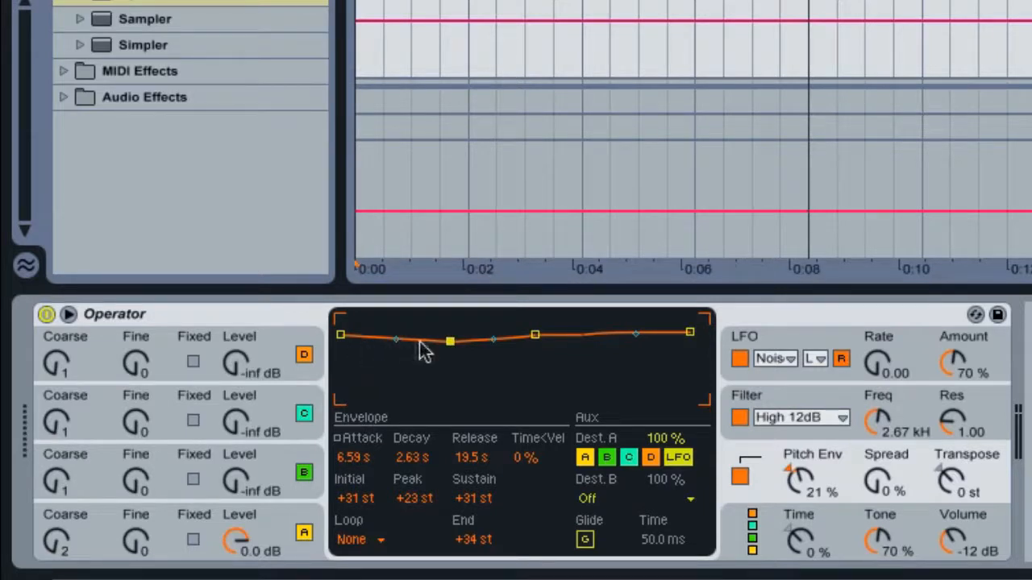
mouse_move(471, 353)
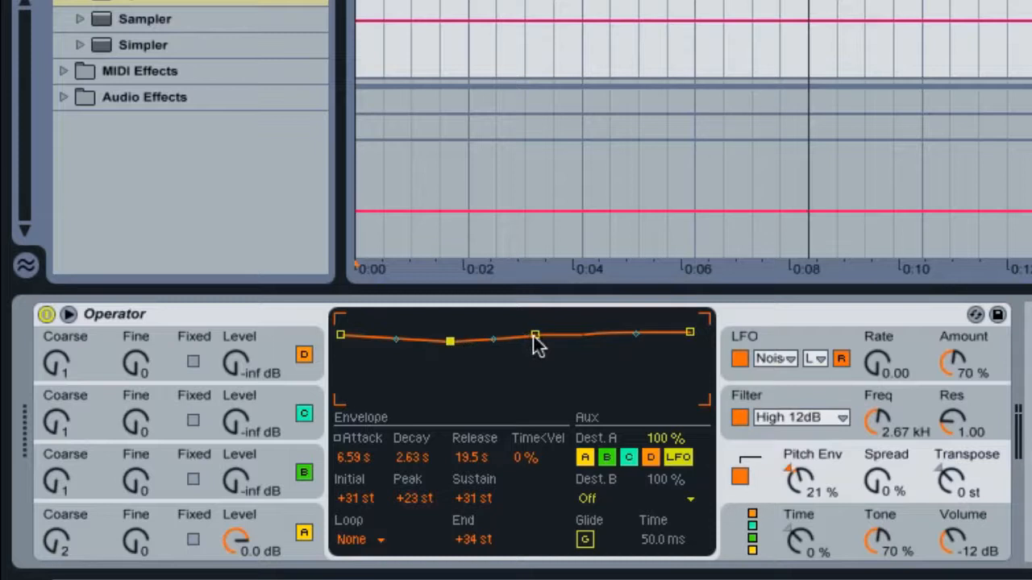
- Move the pitch envelope decay breakpoint so Decay reads 2.33 s
left_click_drag(536, 333, 535, 333)
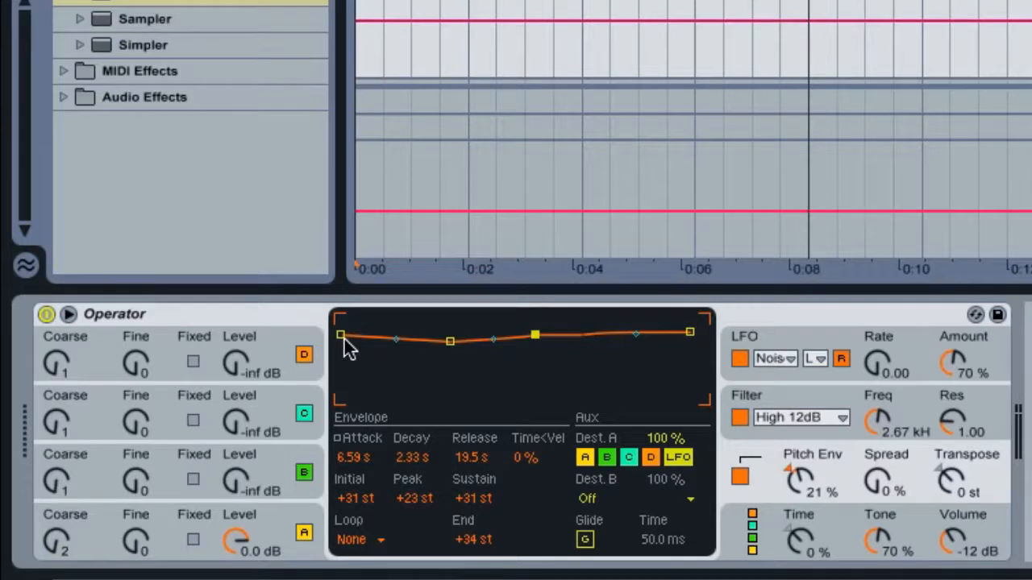
mouse_move(355, 359)
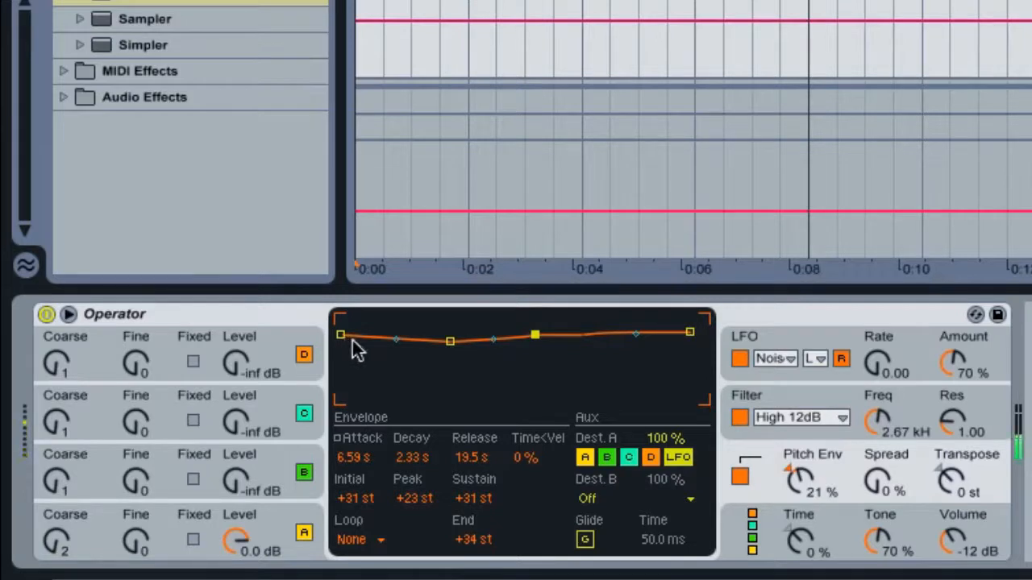
mouse_move(394, 356)
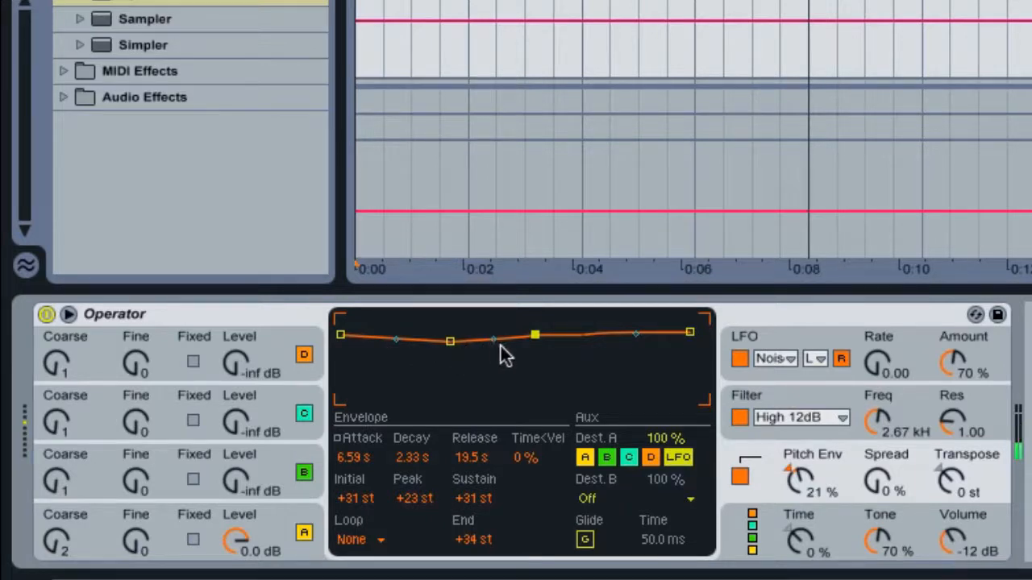
mouse_move(530, 352)
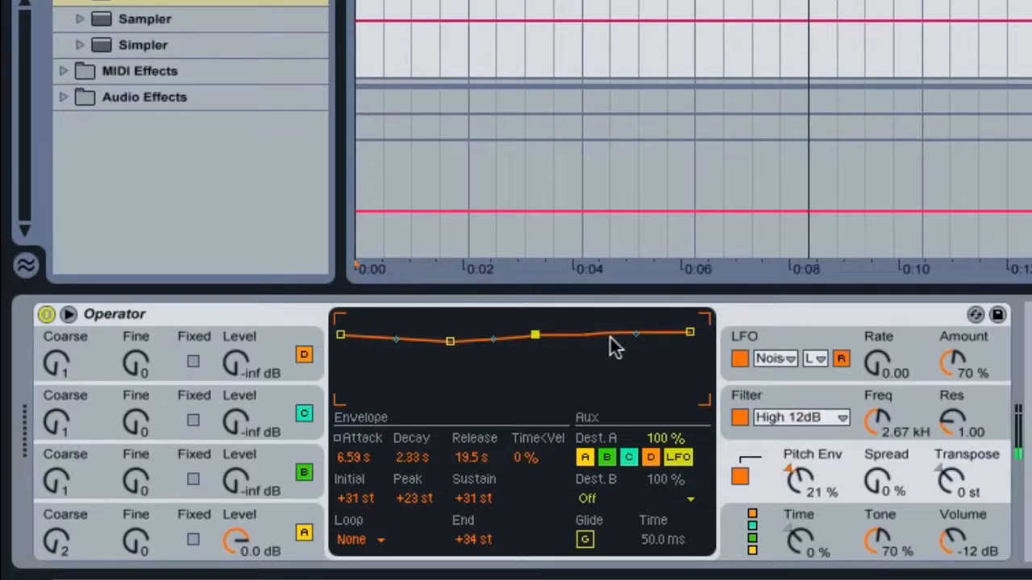
mouse_move(687, 347)
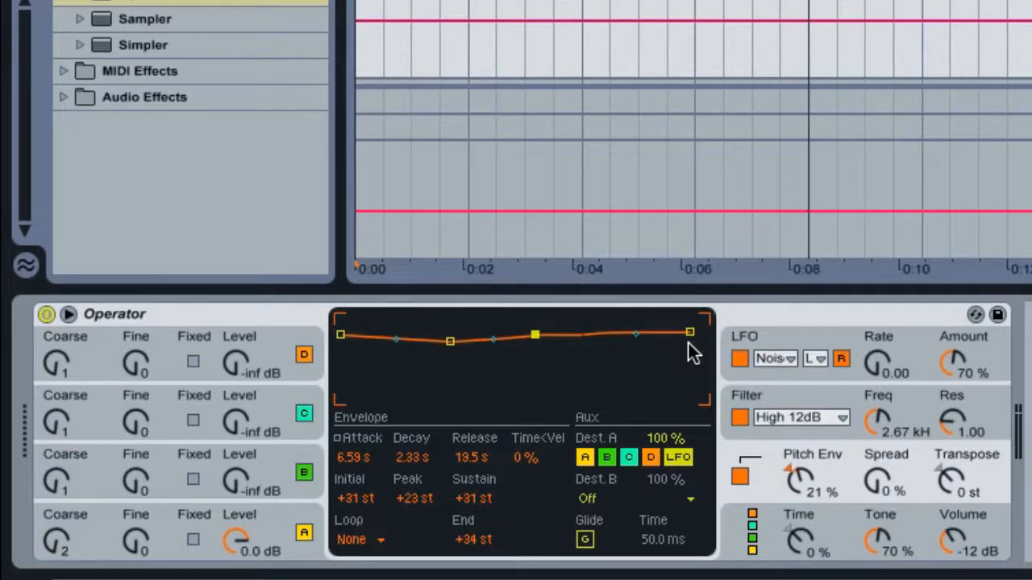
mouse_move(725, 456)
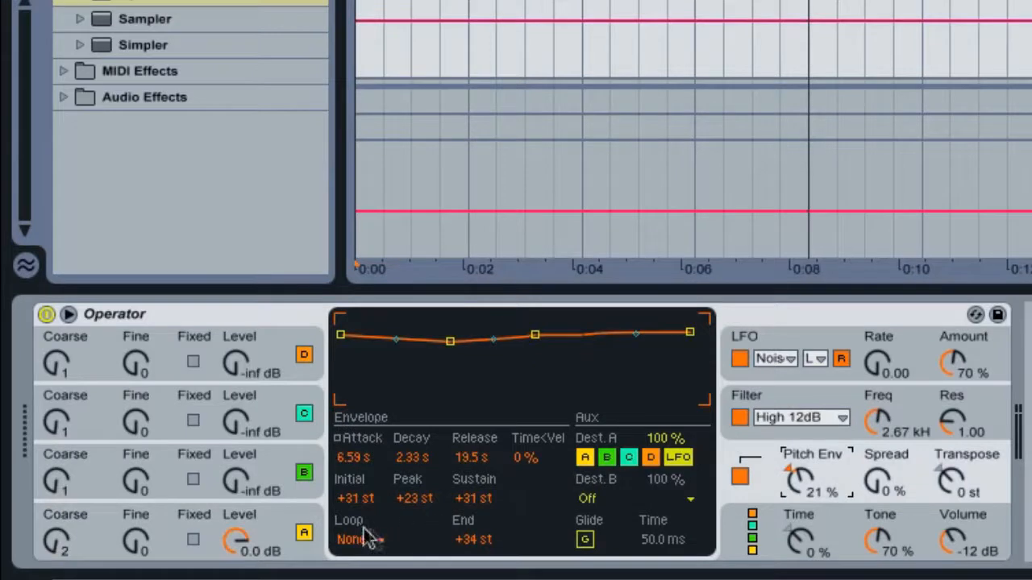
- Switch the pitch envelope Loop mode from None to Loop
left_click(356, 540)
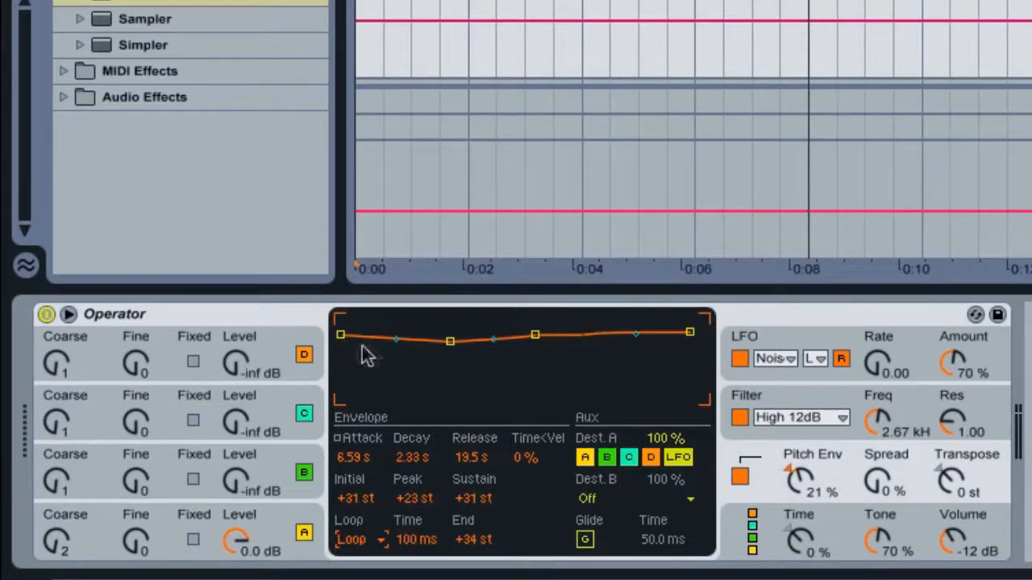
mouse_move(425, 363)
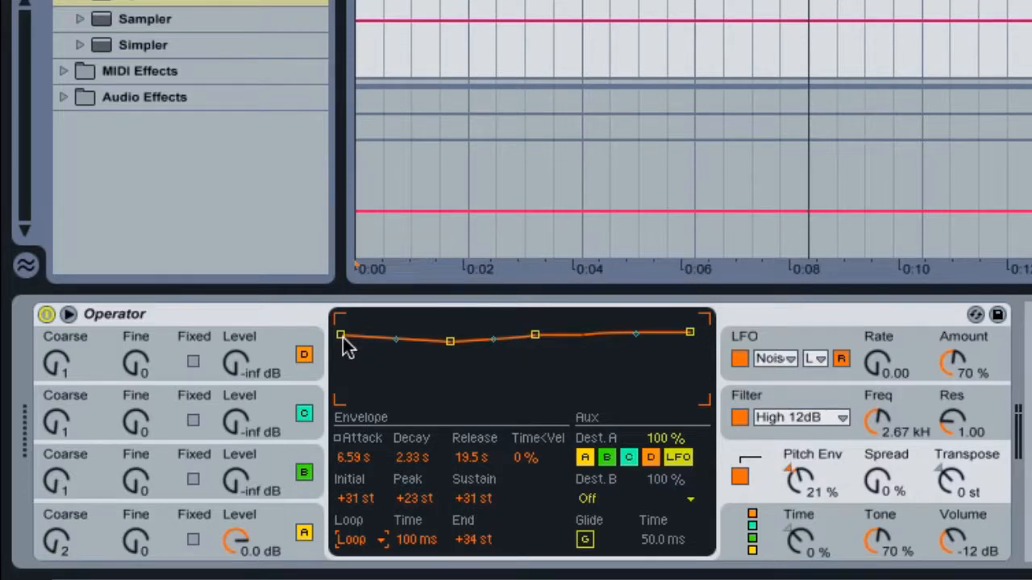
mouse_move(416, 444)
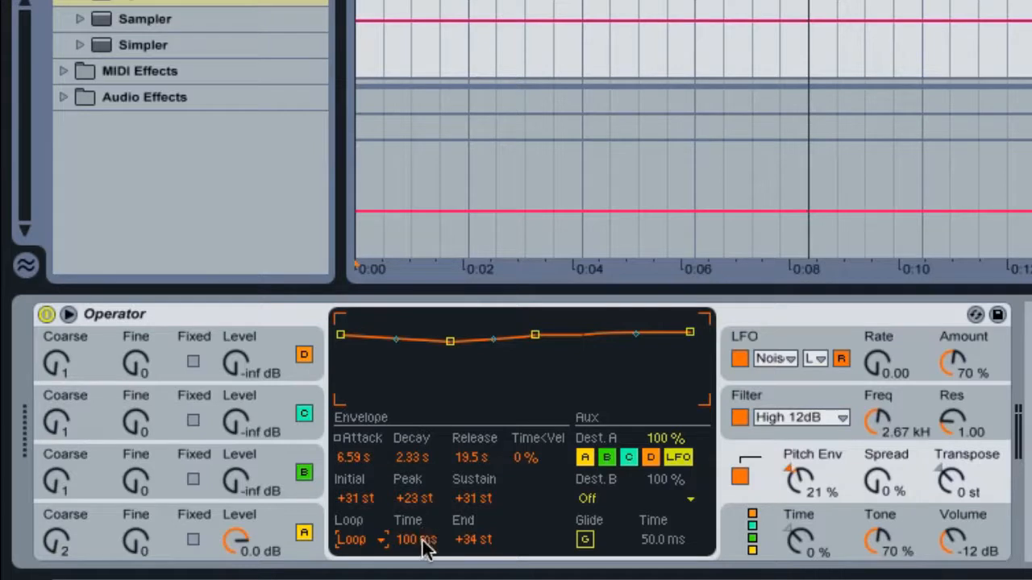
mouse_move(407, 560)
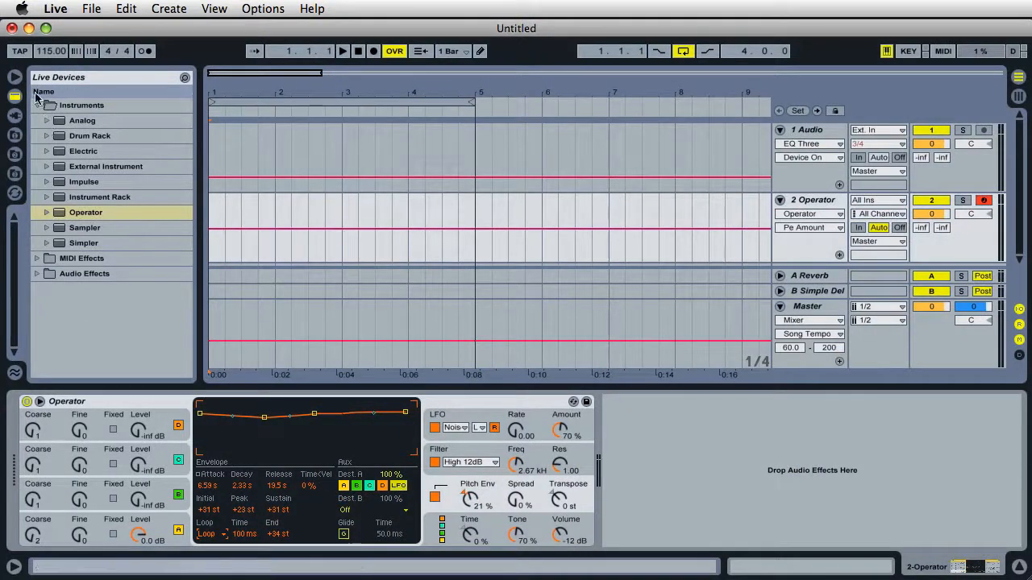
- Load Auto Pan from the browser's Audio Effects onto the Operator track
left_click(39, 105)
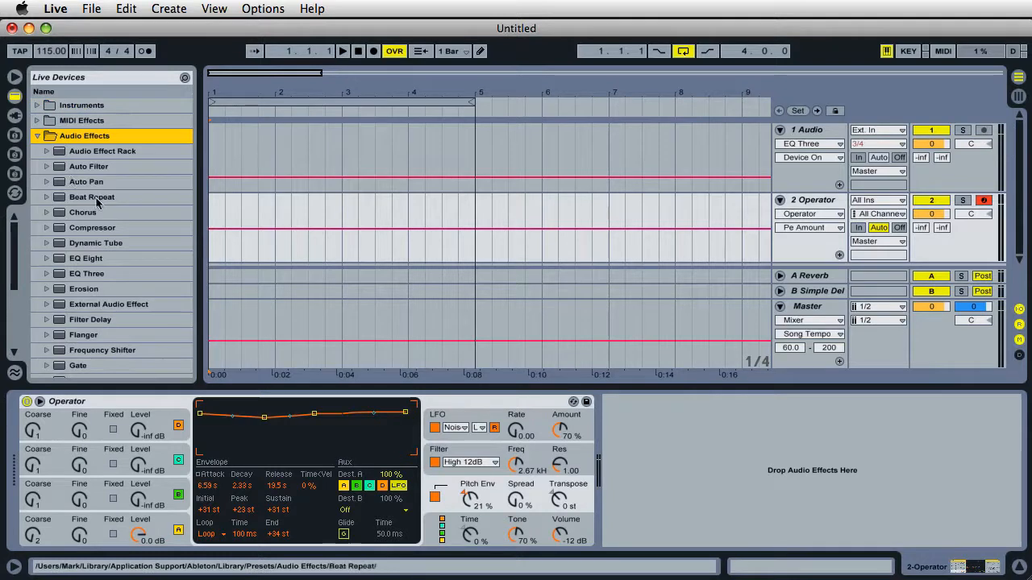
left_click(86, 181)
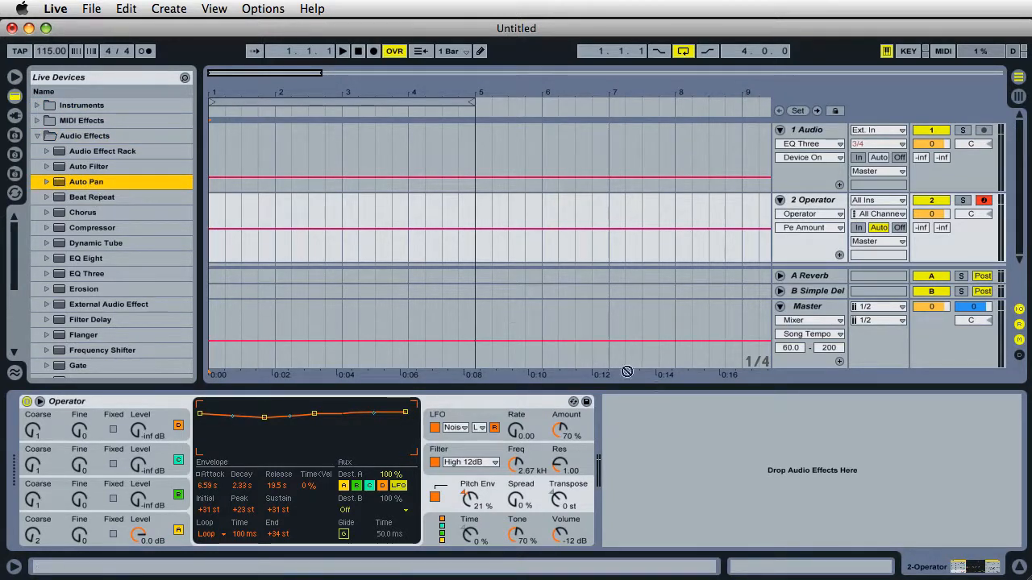
double_click(85, 181)
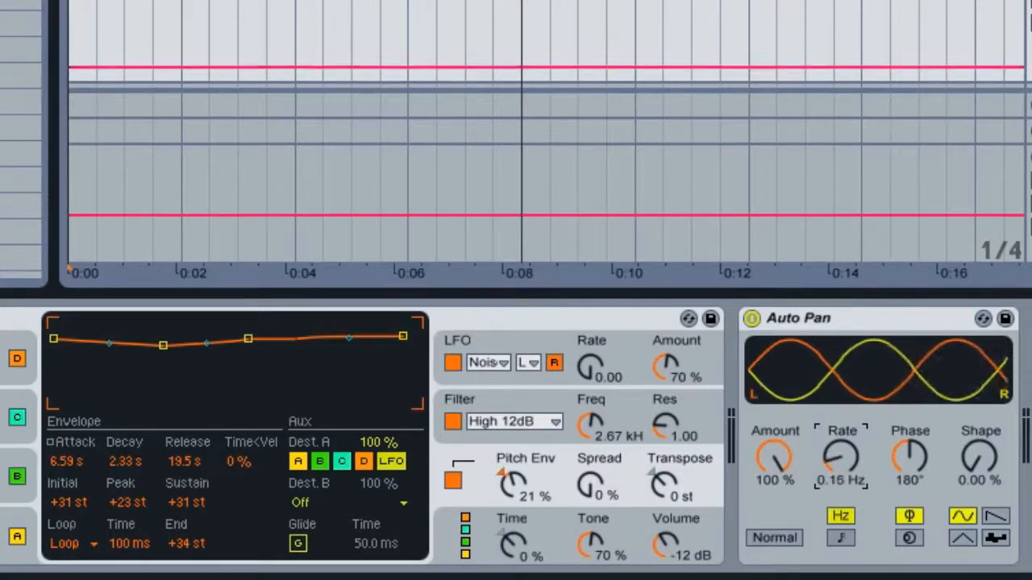
- Turn the Auto Pan Rate knob down to 0.07 Hz
left_click_drag(842, 459, 841, 484)
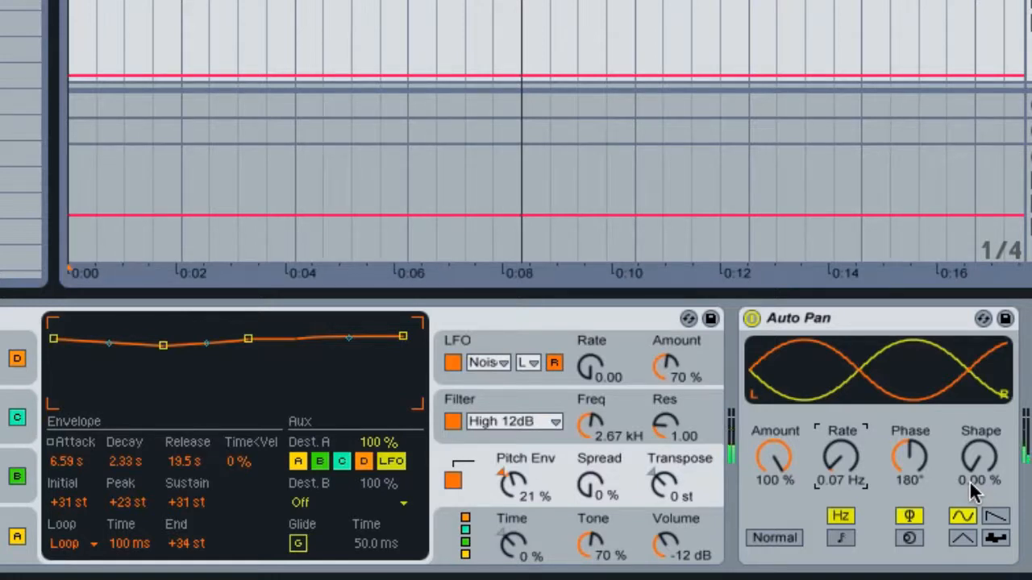
mouse_move(891, 451)
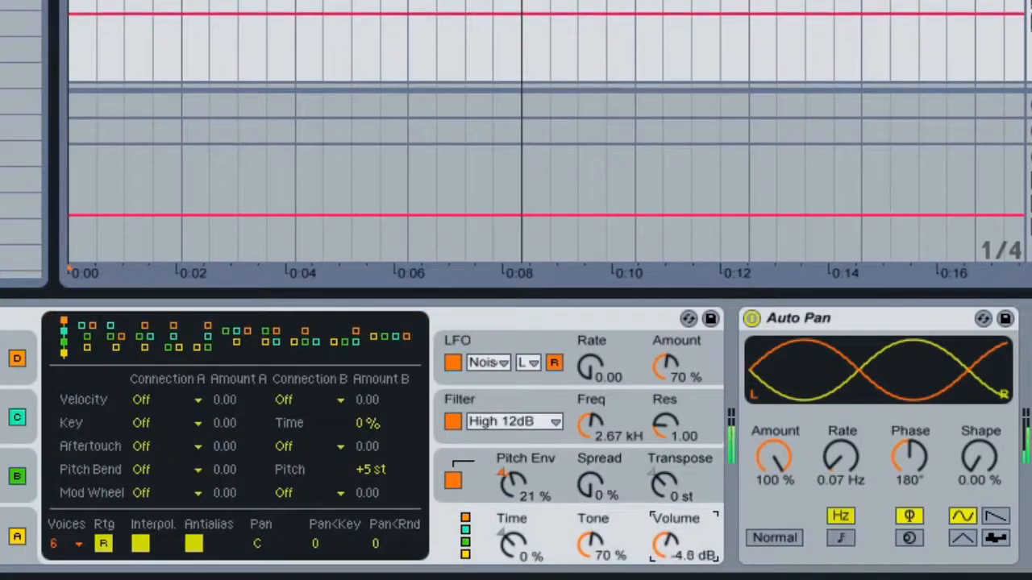
- Bring Operator's global Volume knob up from -12 dB to -2.1 dB
left_click_drag(679, 544, 679, 524)
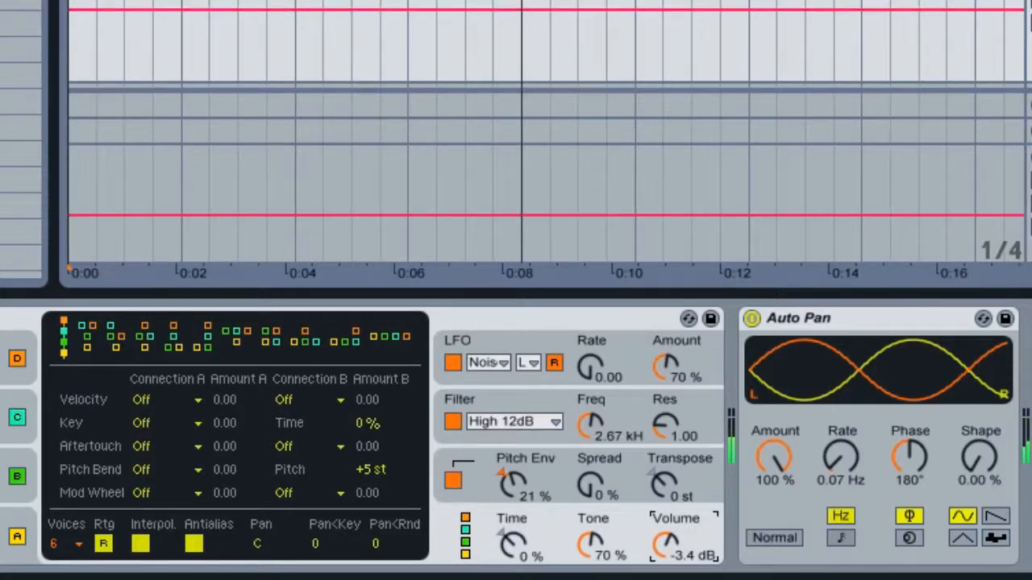
left_click_drag(683, 546, 684, 524)
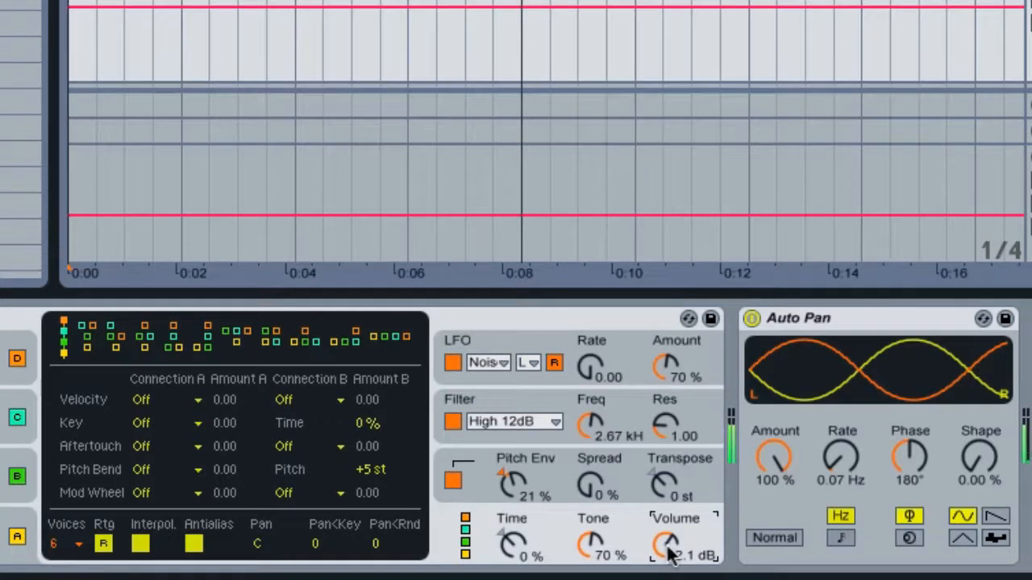
mouse_move(667, 557)
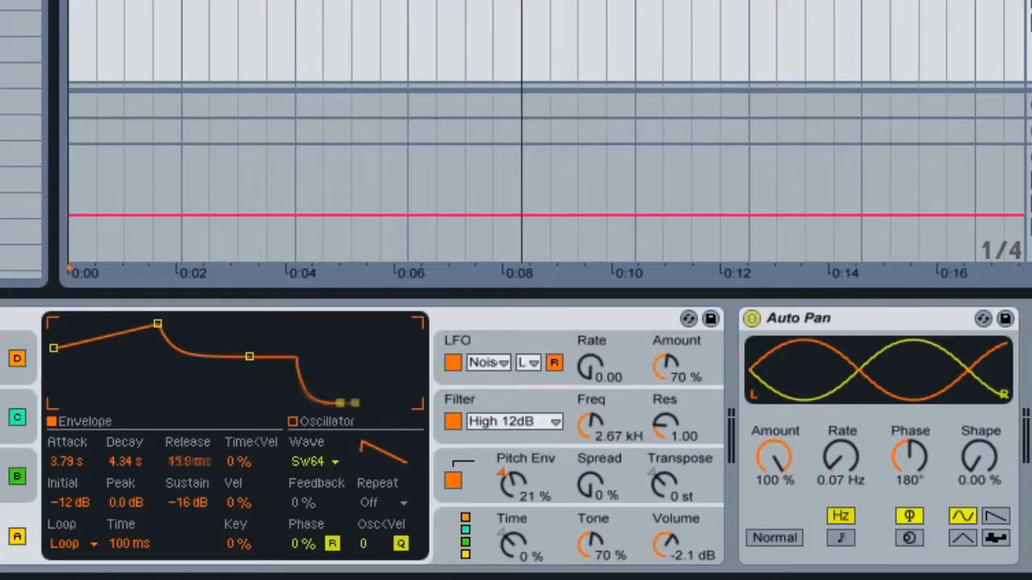
- Move oscillator A's release breakpoint left so Release reads 1.00 ms
left_click_drag(351, 403, 294, 403)
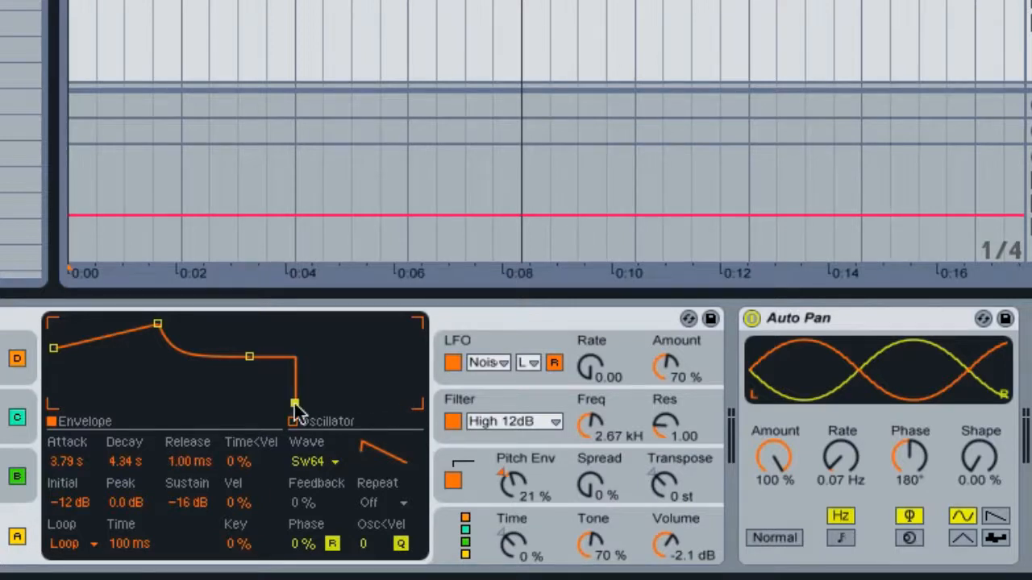